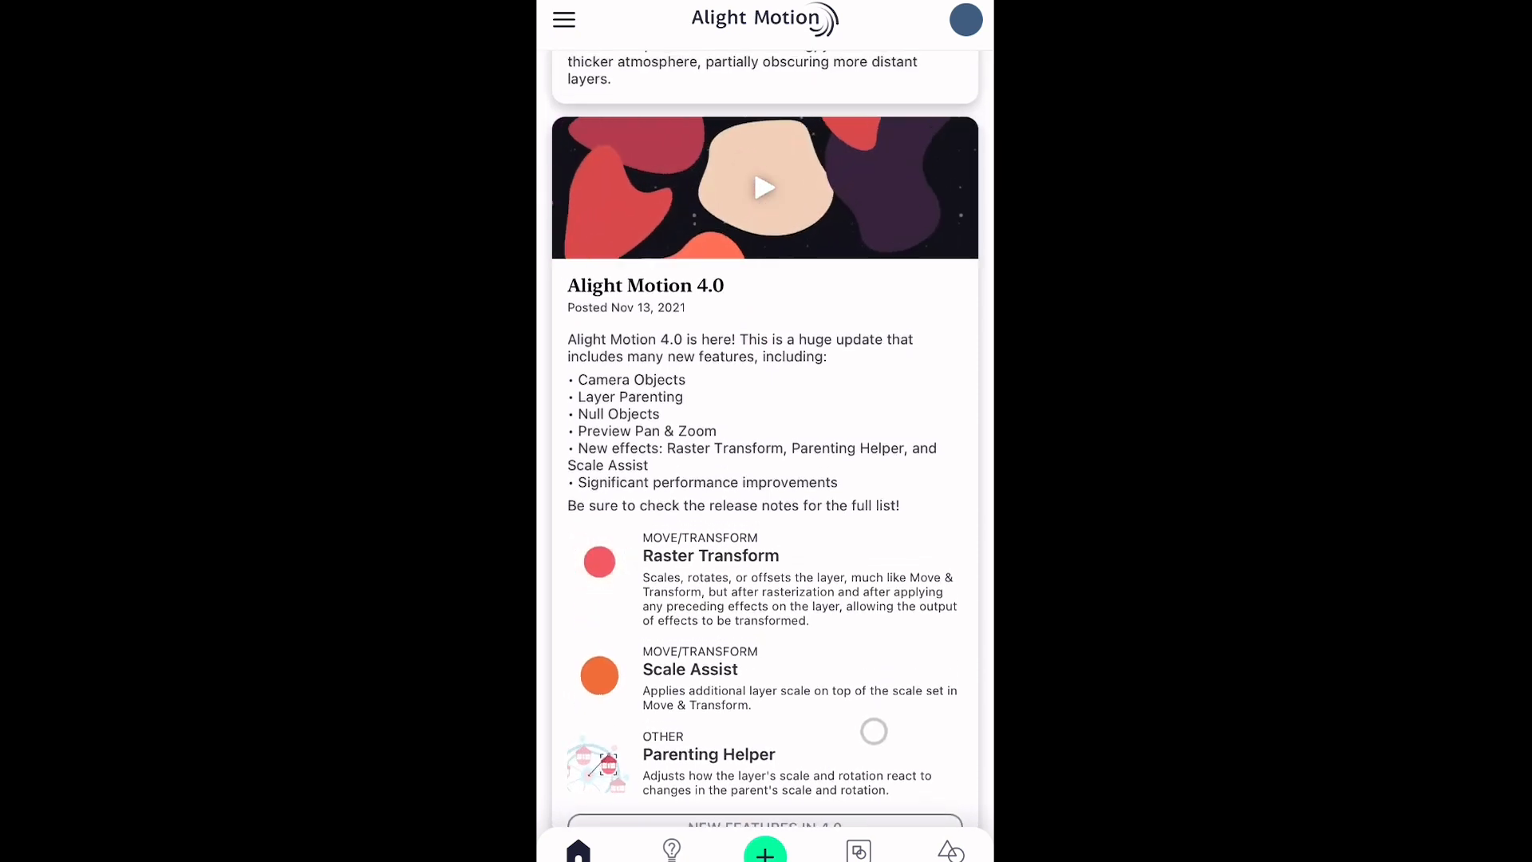
Skim the 4.0 new-features tour, close it, and start a new project.
{"action": "scroll", "scroll_direction": "up", "scroll_amount": 3}
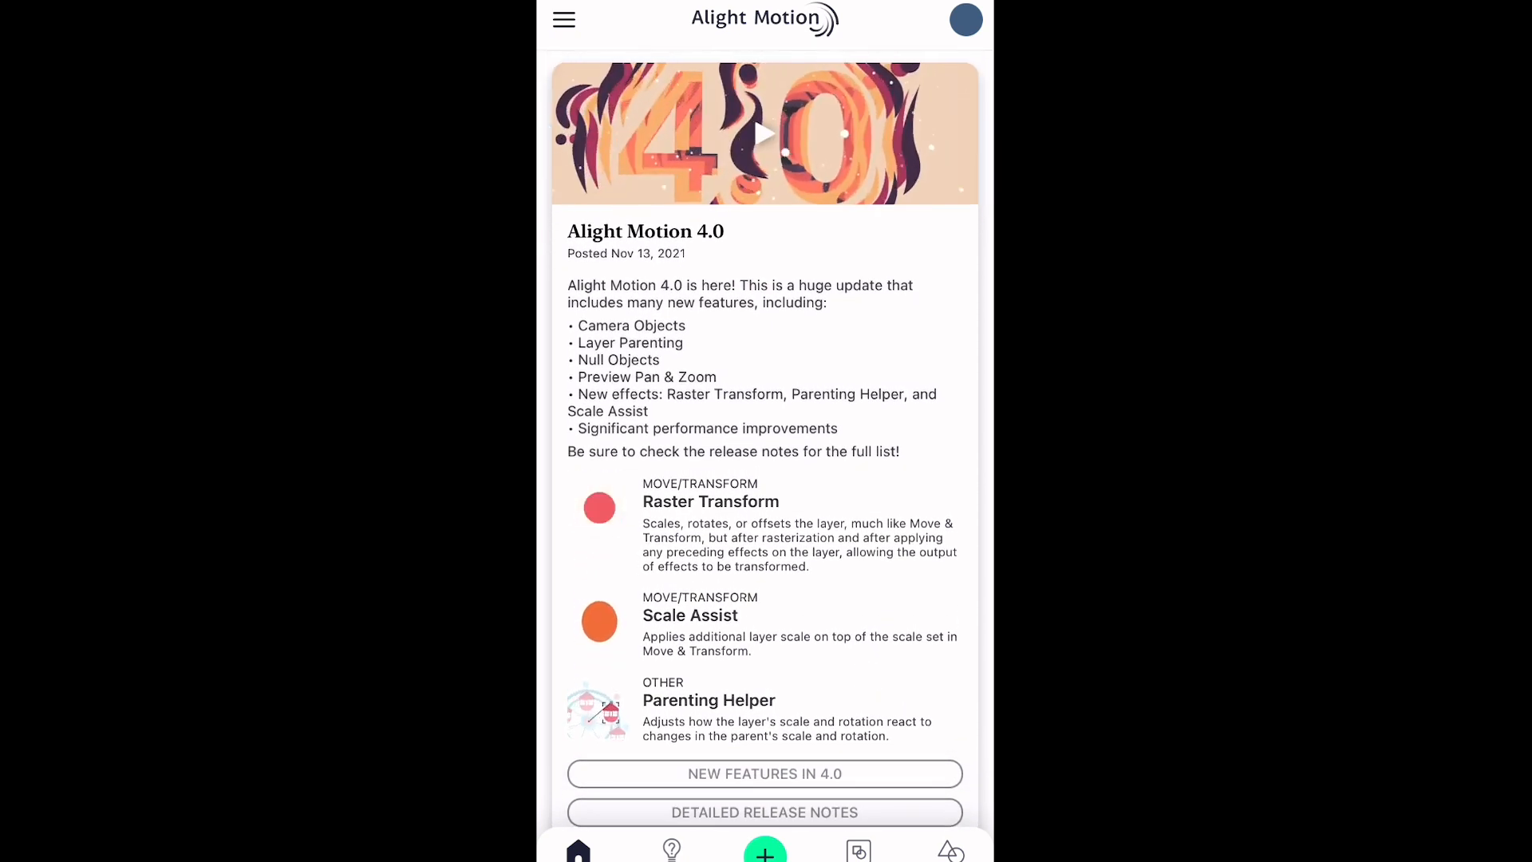
{"action": "scroll", "scroll_direction": "down", "scroll_amount": 3}
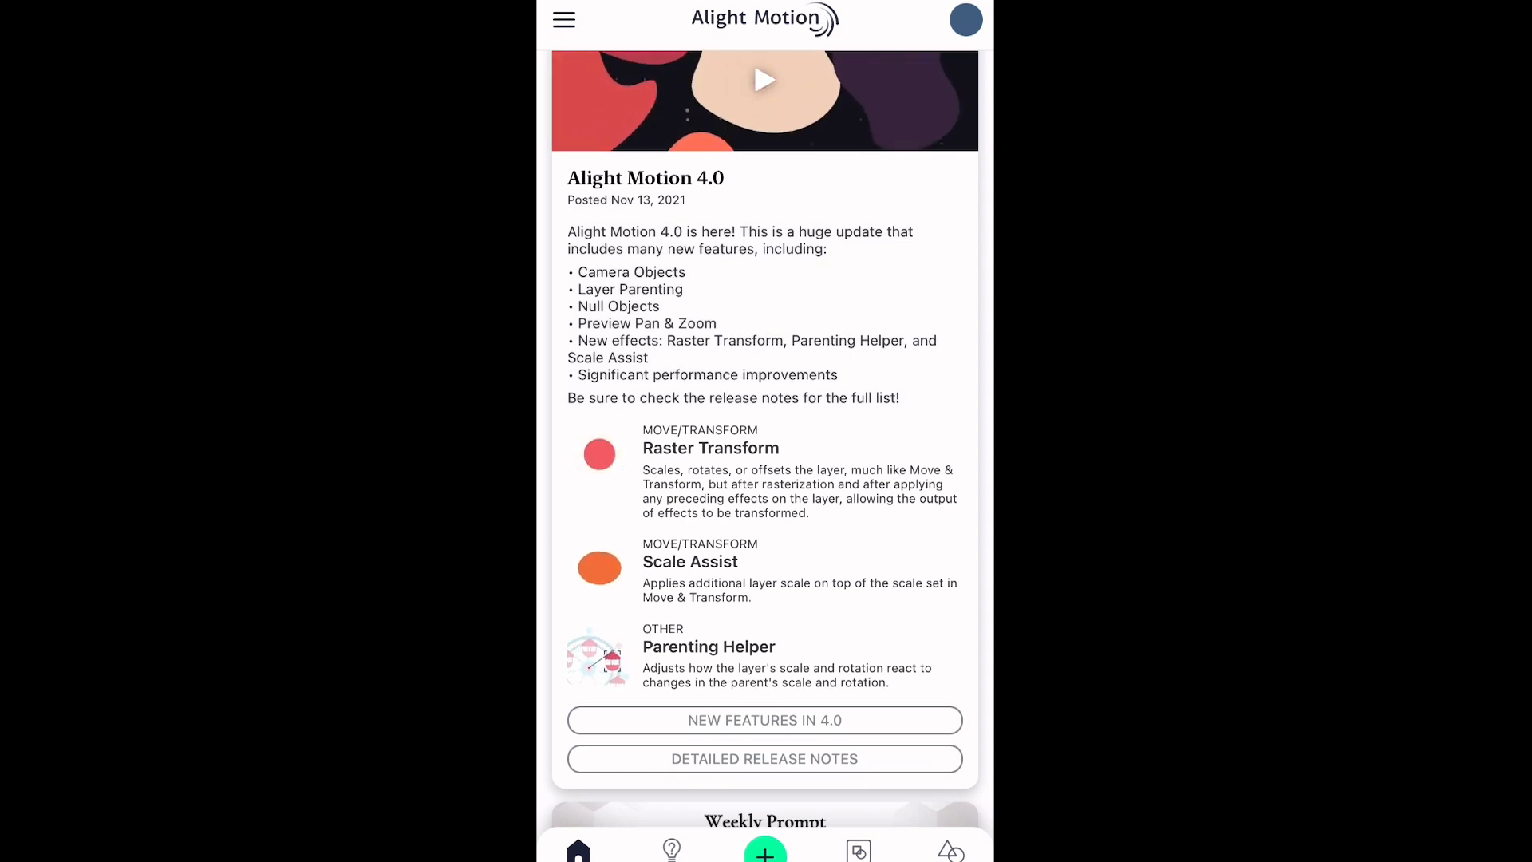
{"action": "left_click", "coordinate": [764, 720]}
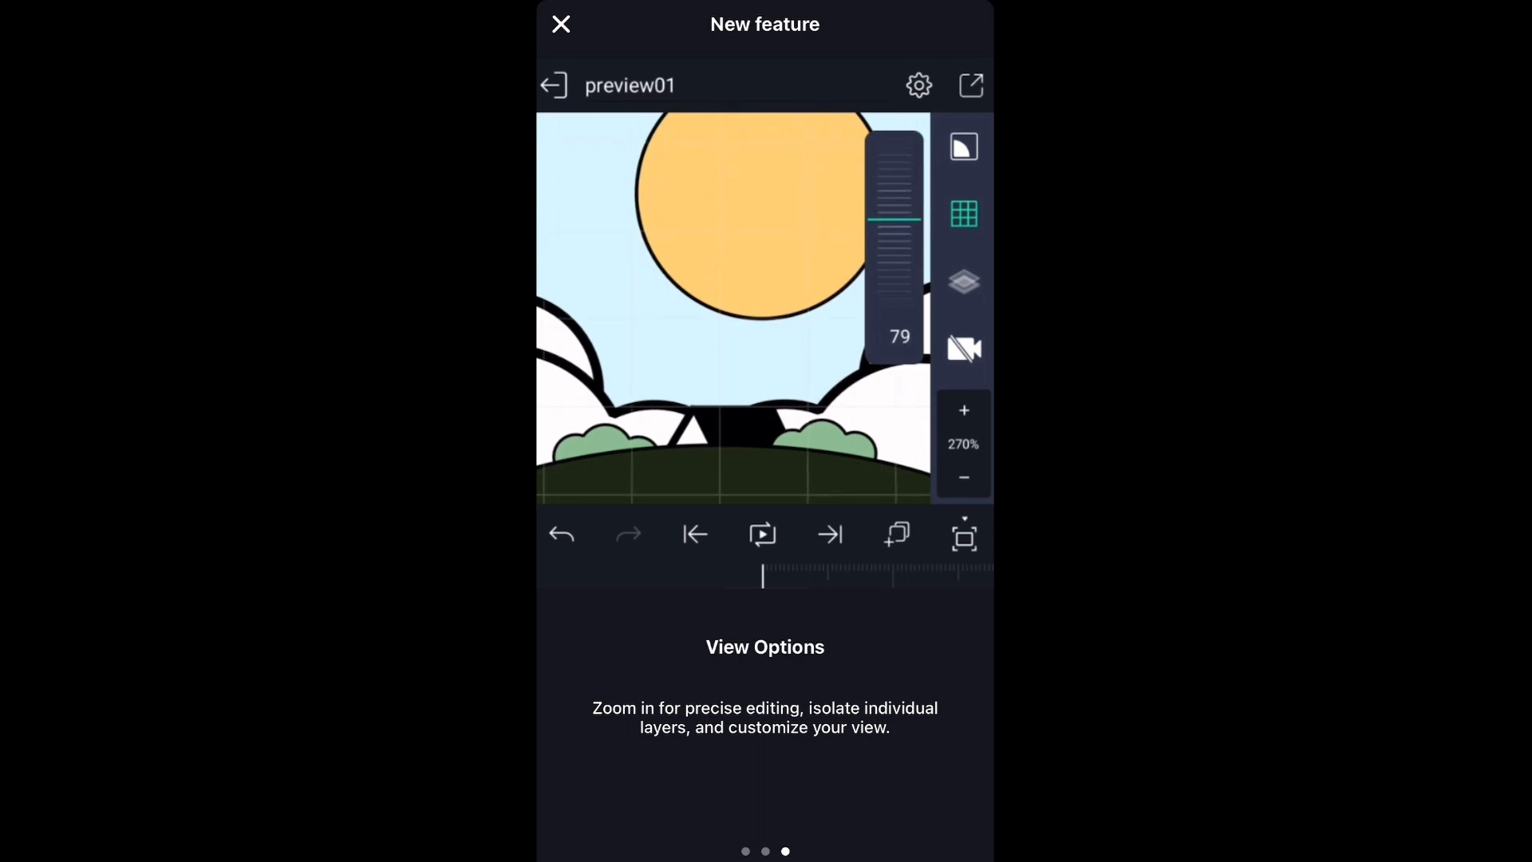
{"action": "left_click", "coordinate": [963, 348]}
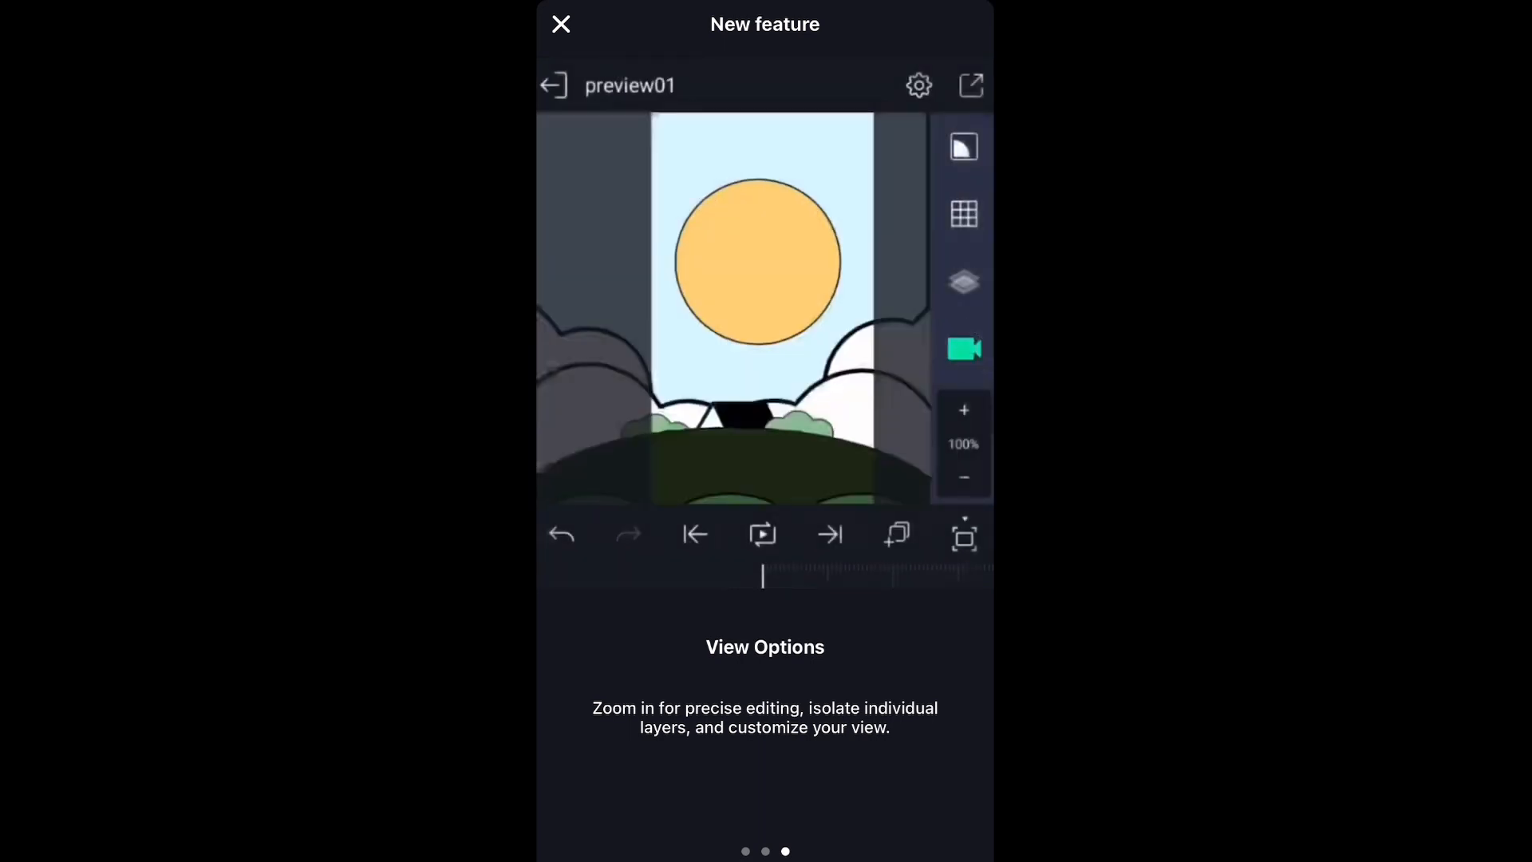
{"action": "left_click", "coordinate": [761, 535]}
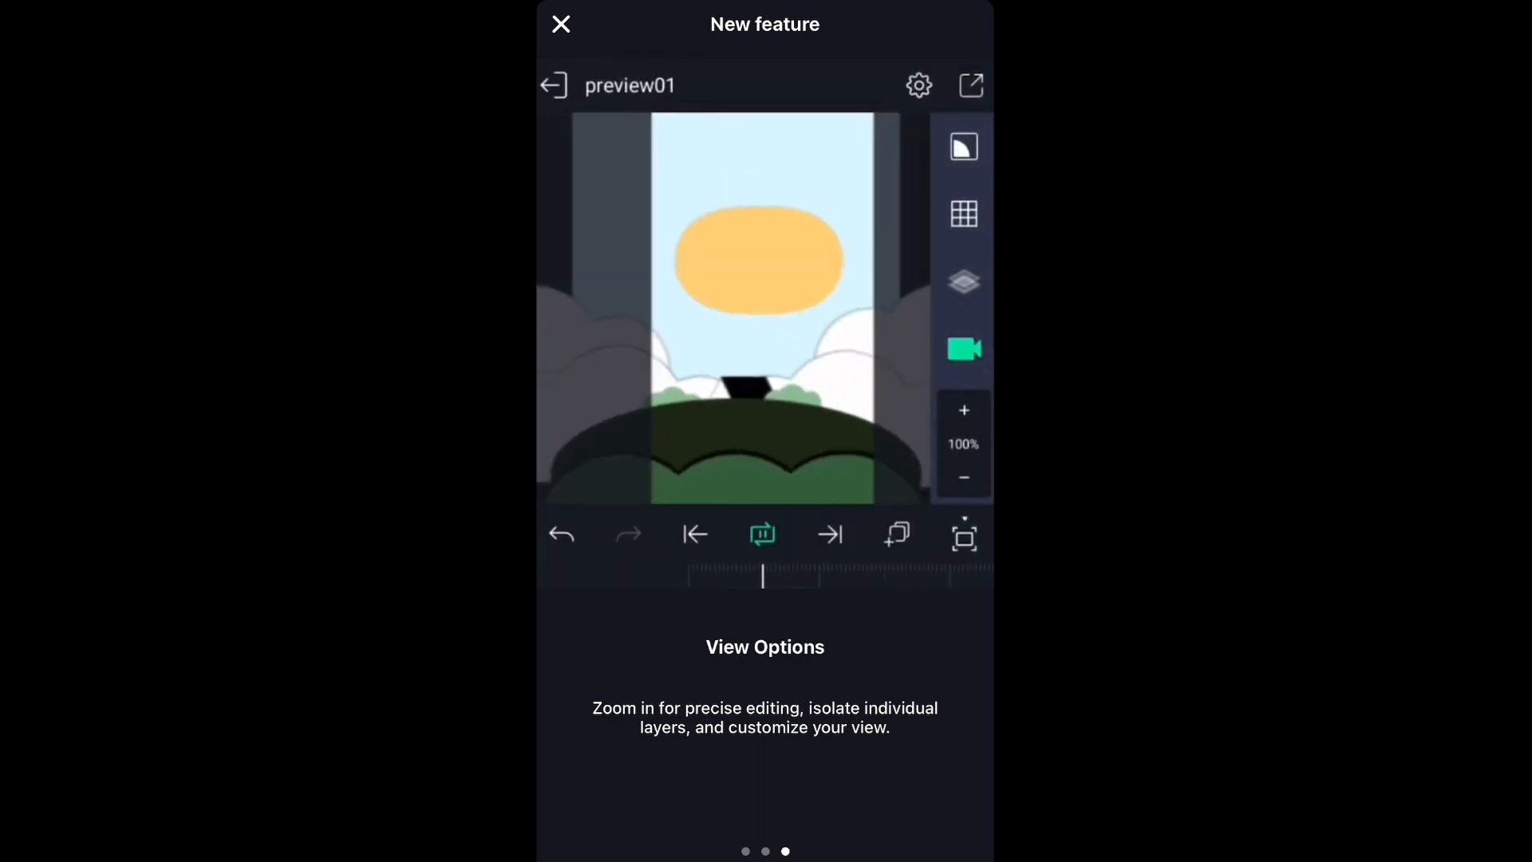
{"action": "left_click", "coordinate": [560, 23]}
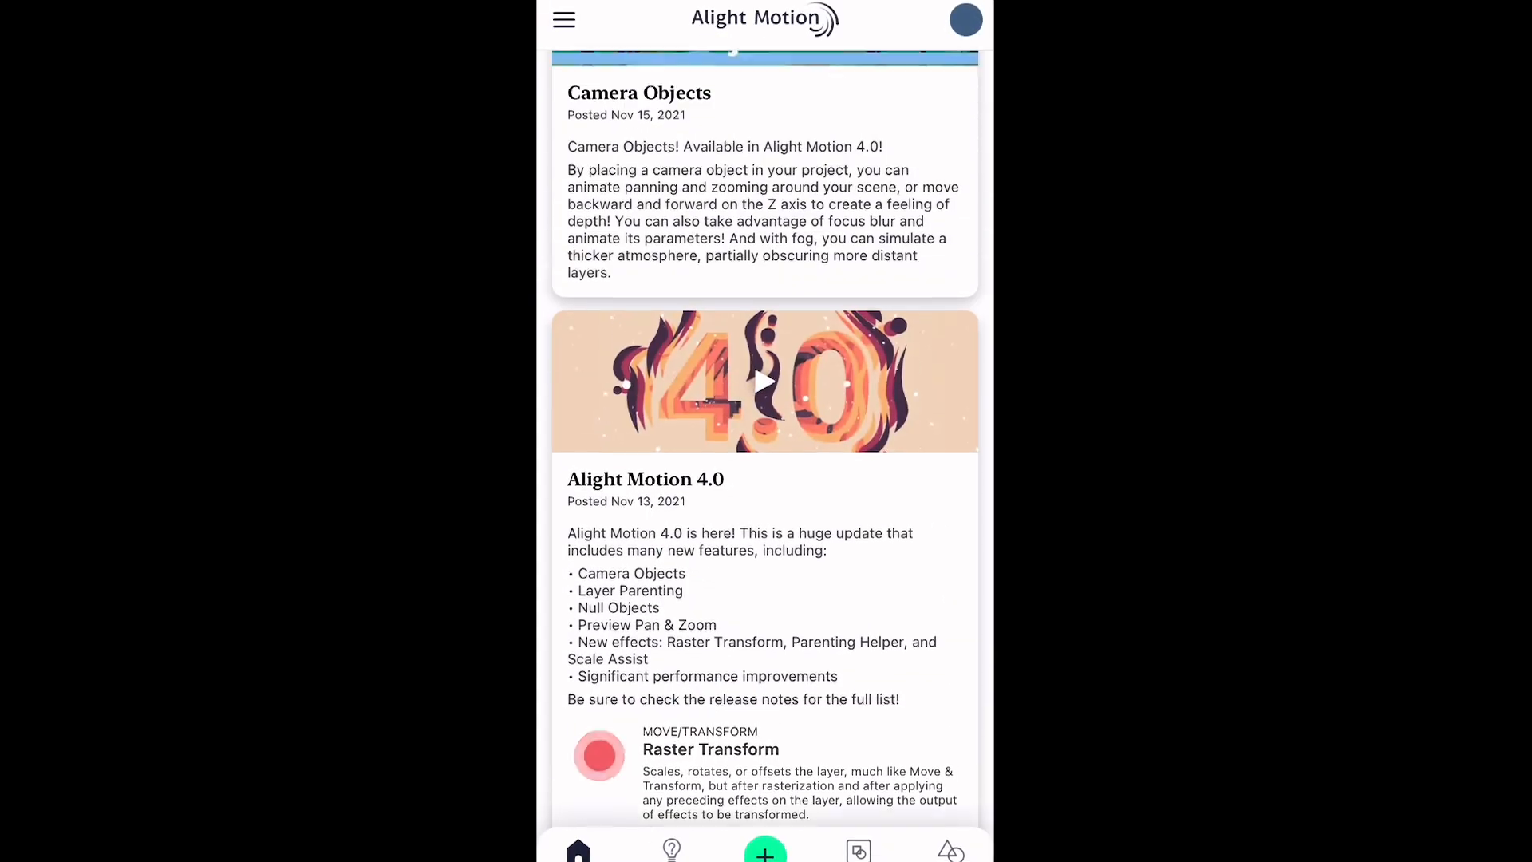
{"action": "scroll", "scroll_direction": "up", "scroll_amount": 3}
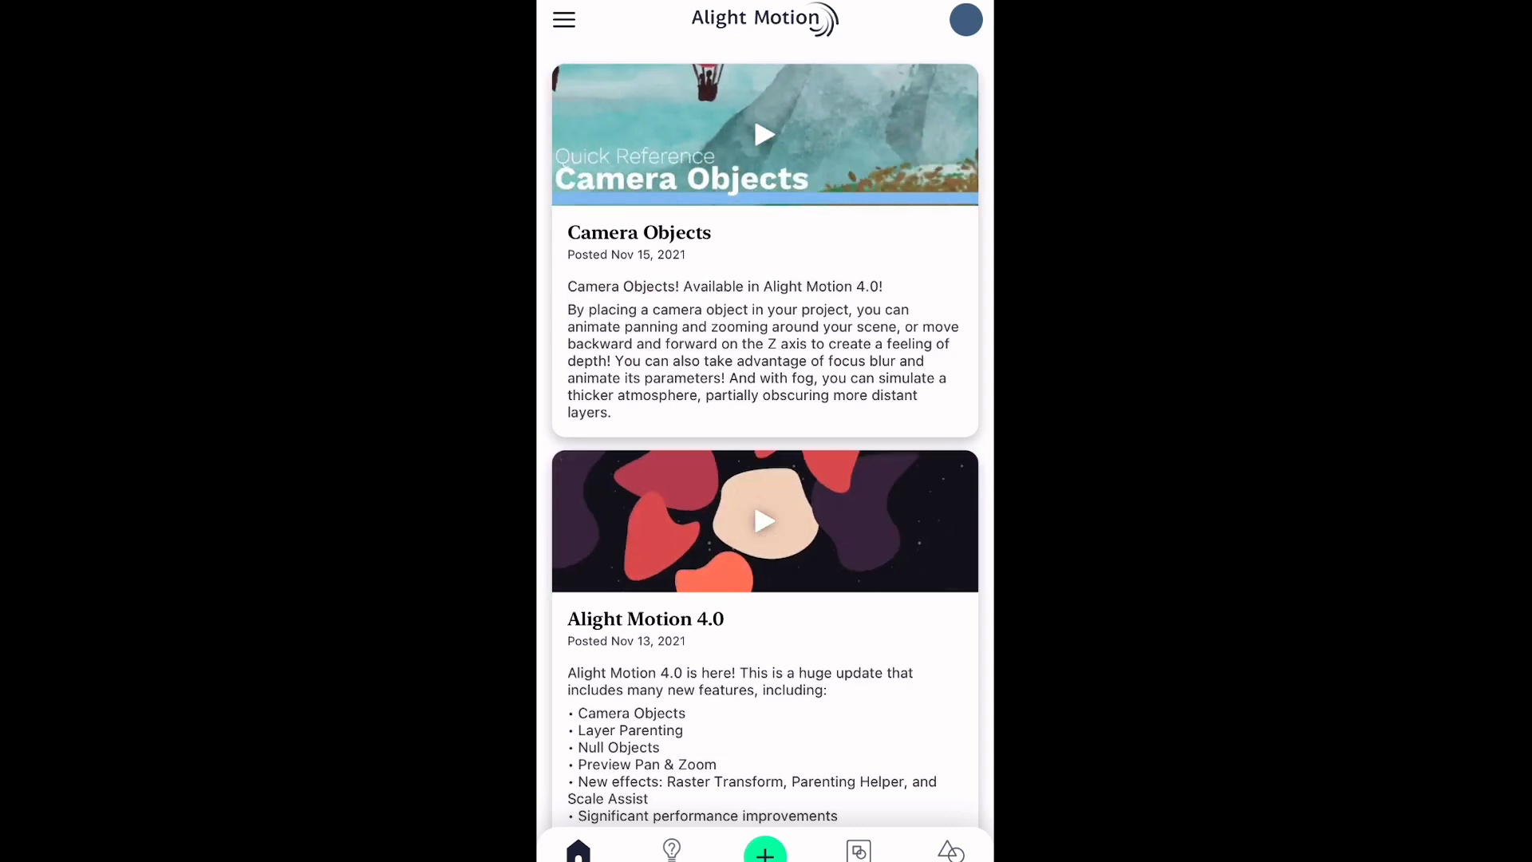
{"action": "left_click", "coordinate": [765, 849]}
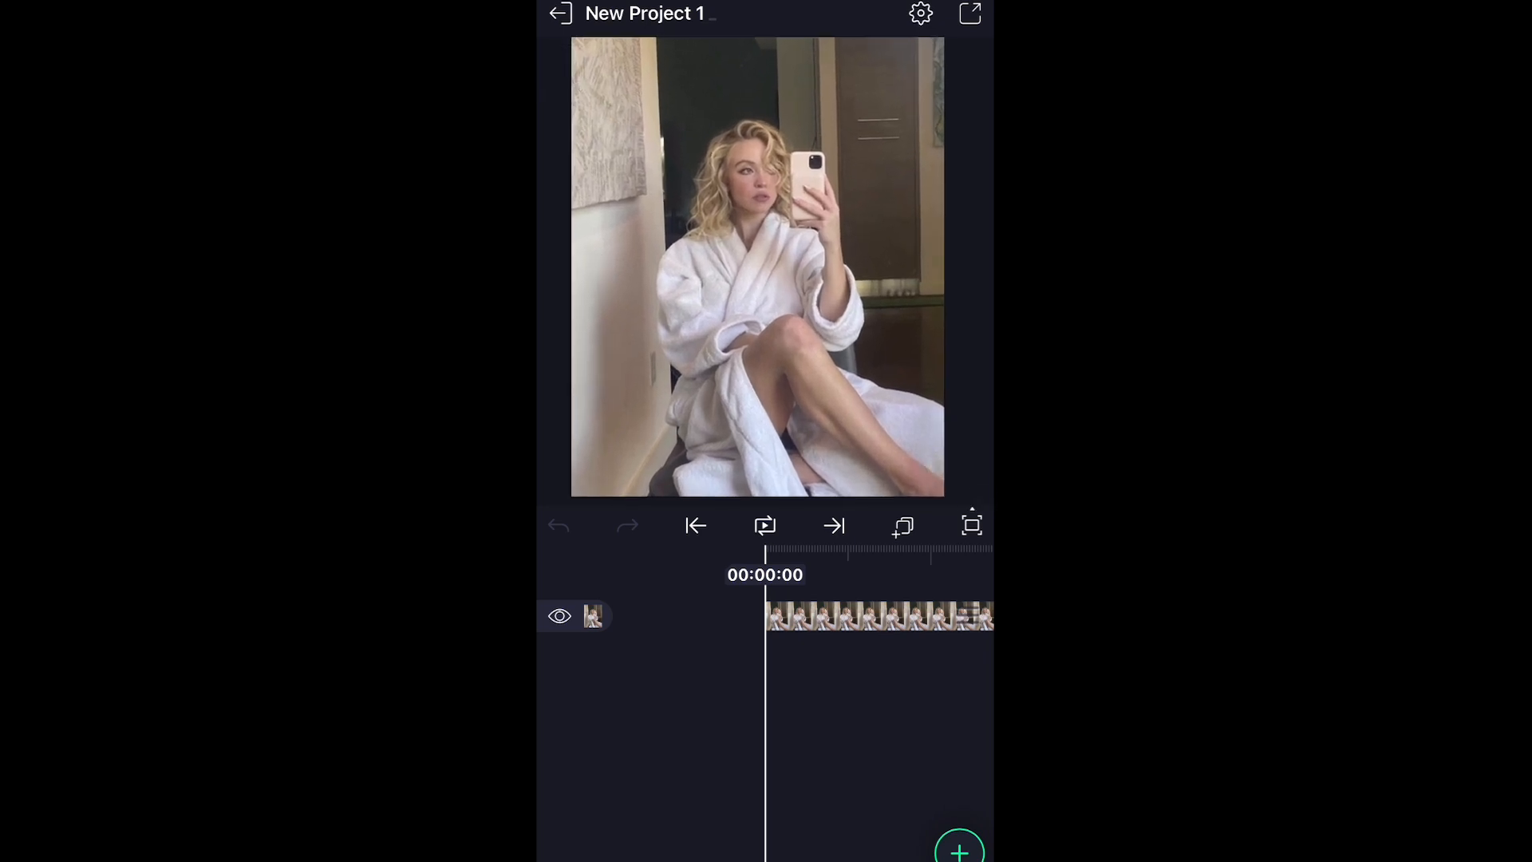
{"action": "left_click", "coordinate": [959, 848]}
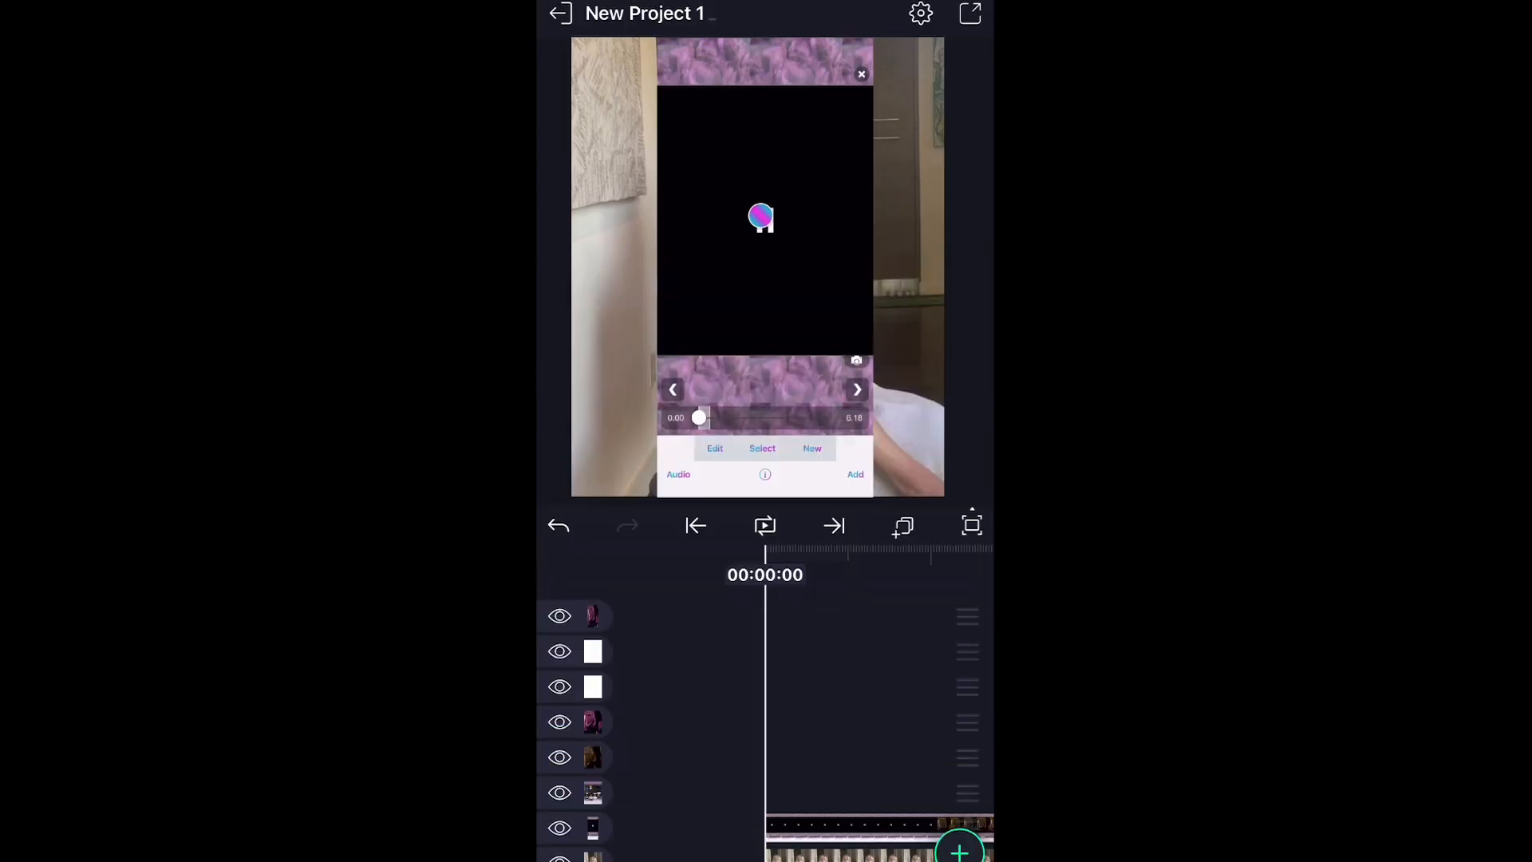
{"action": "scroll", "scroll_direction": "down", "scroll_amount": 3}
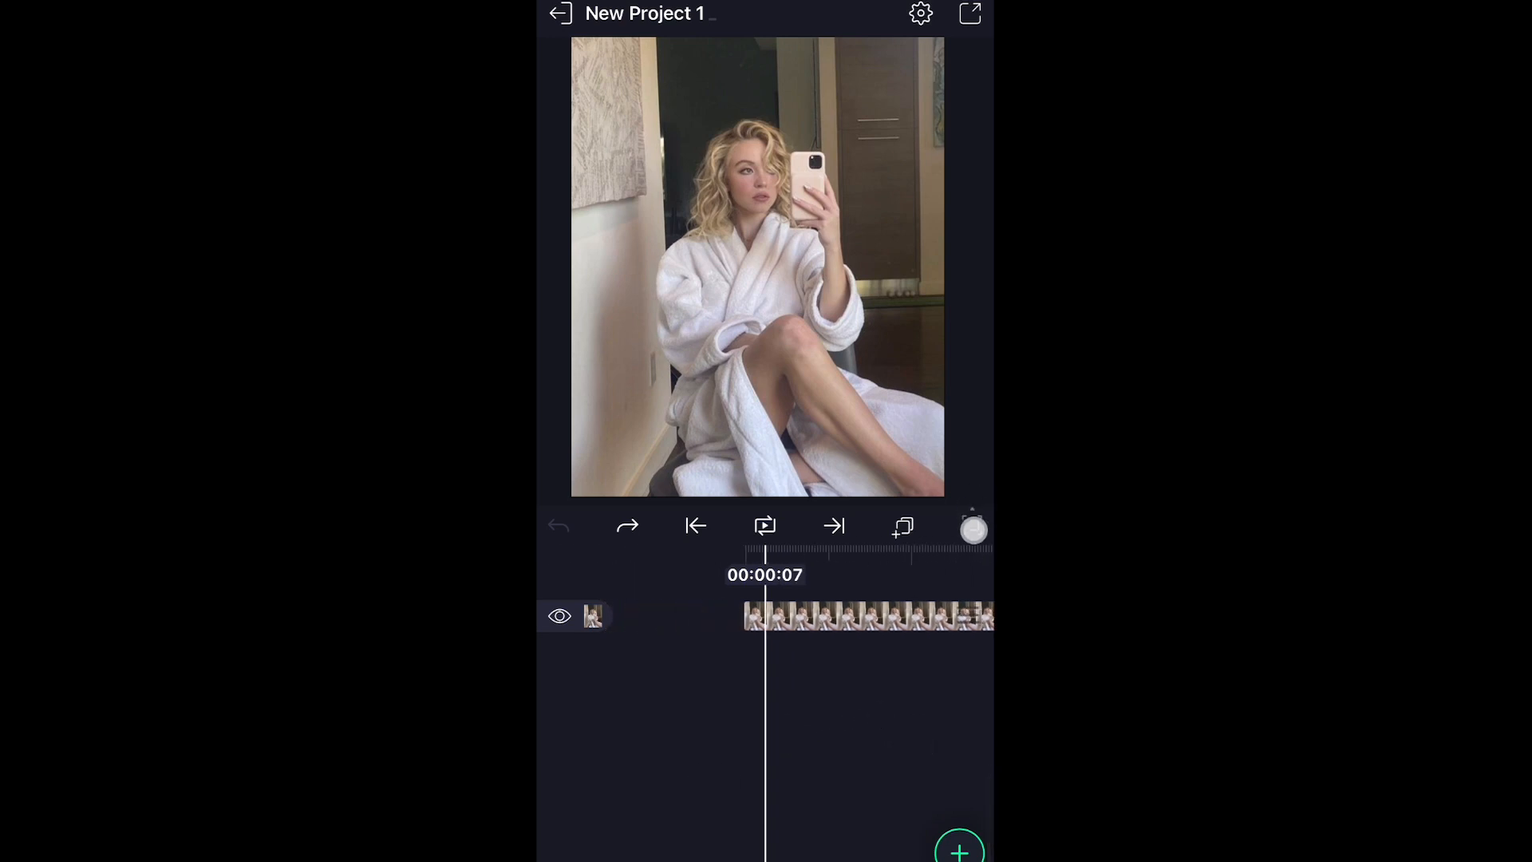
Show the preview view options and select the photo layer to reveal its property buttons.
{"action": "left_click", "coordinate": [972, 527]}
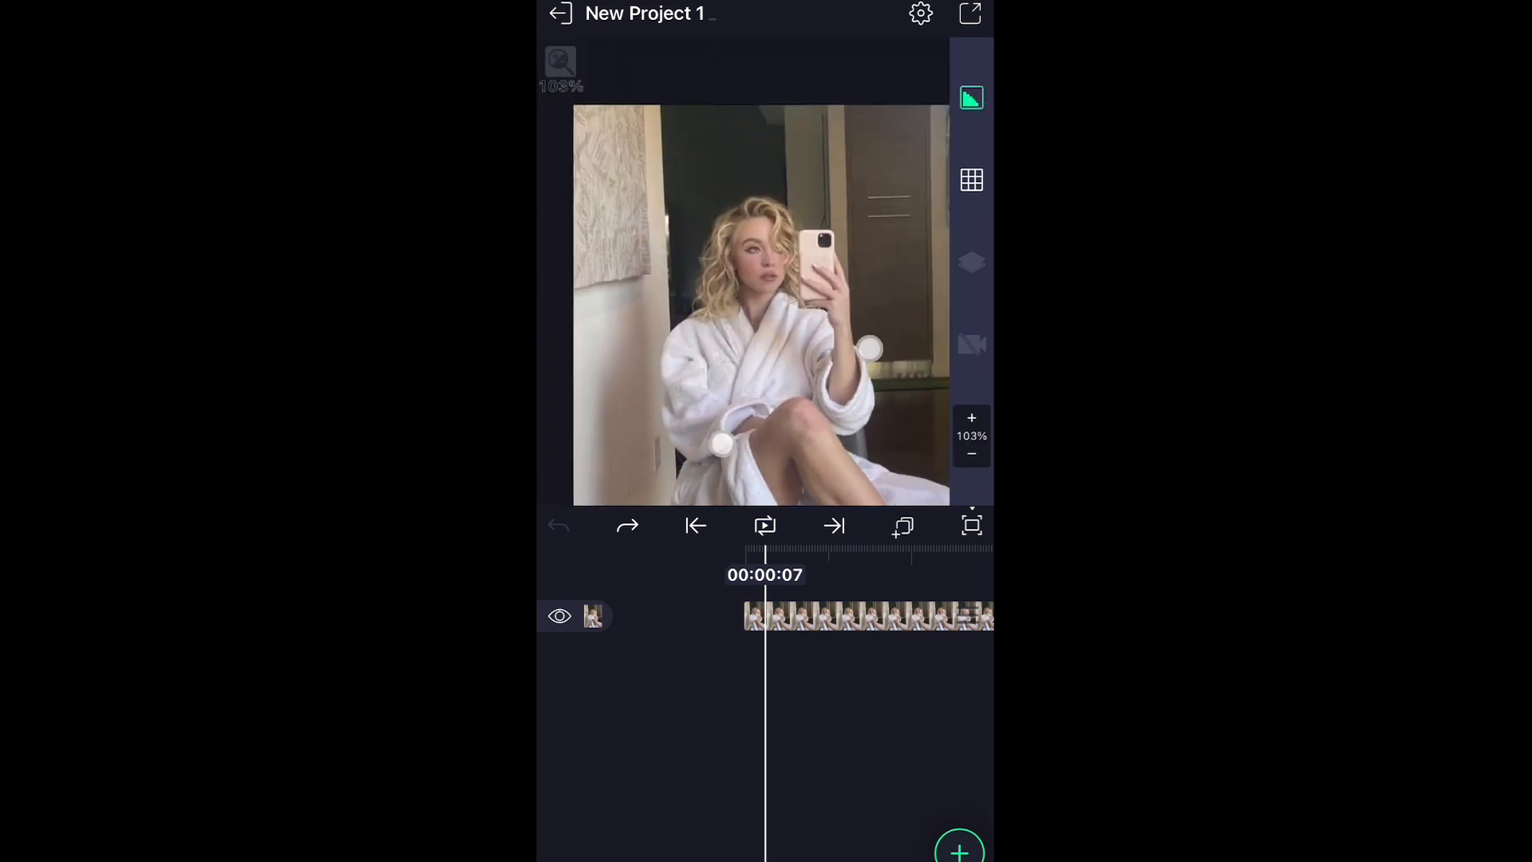
{"action": "left_click", "coordinate": [971, 179]}
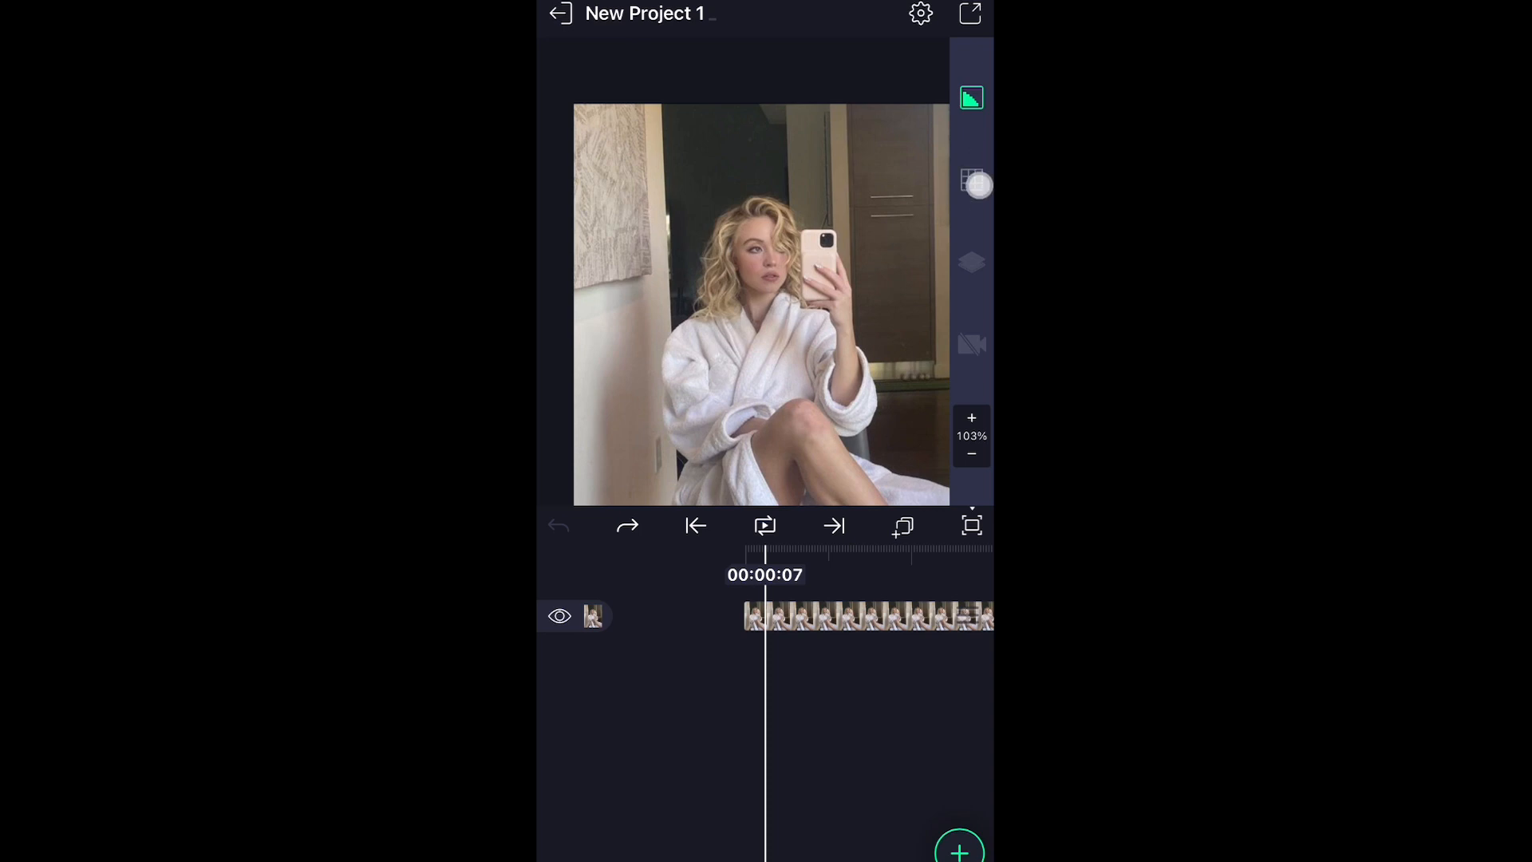
{"action": "left_click", "coordinate": [971, 180]}
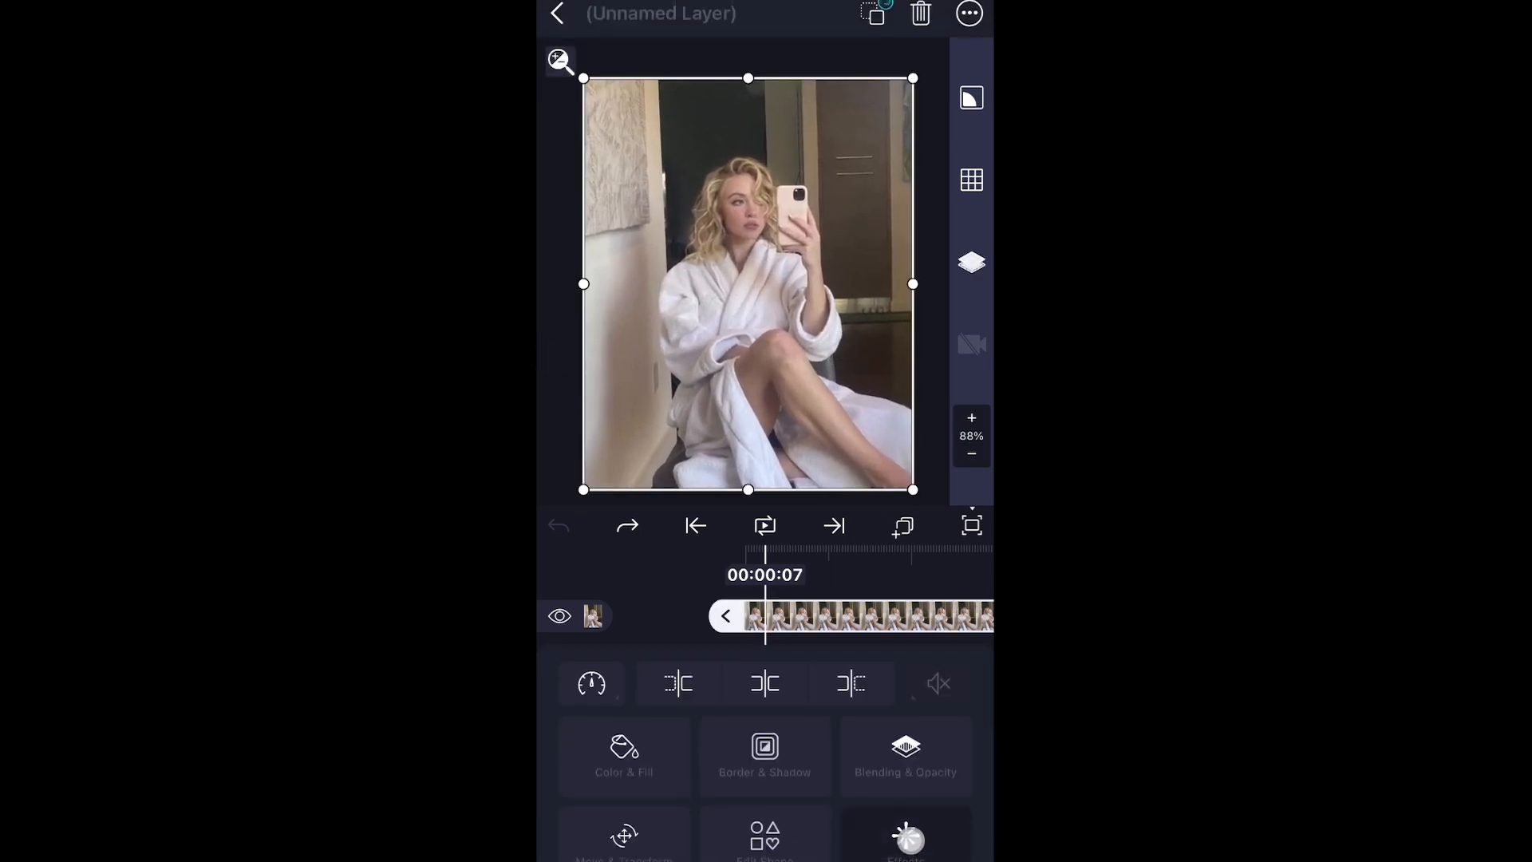
Open the photo layer's Effects list and browse the Add Effect catalogue.
{"action": "left_click", "coordinate": [905, 835]}
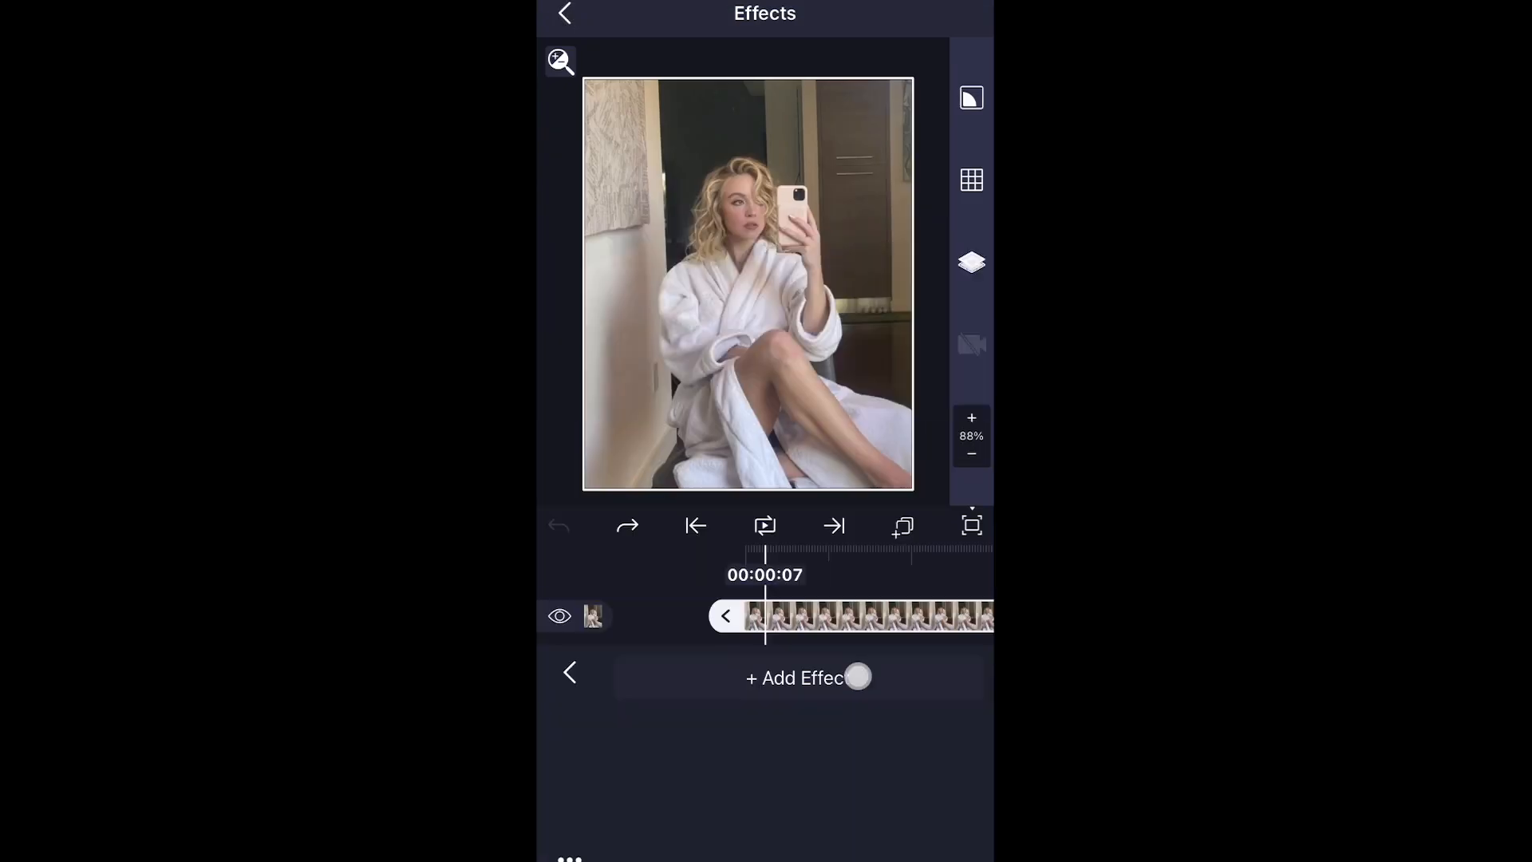
{"action": "left_click", "coordinate": [806, 677]}
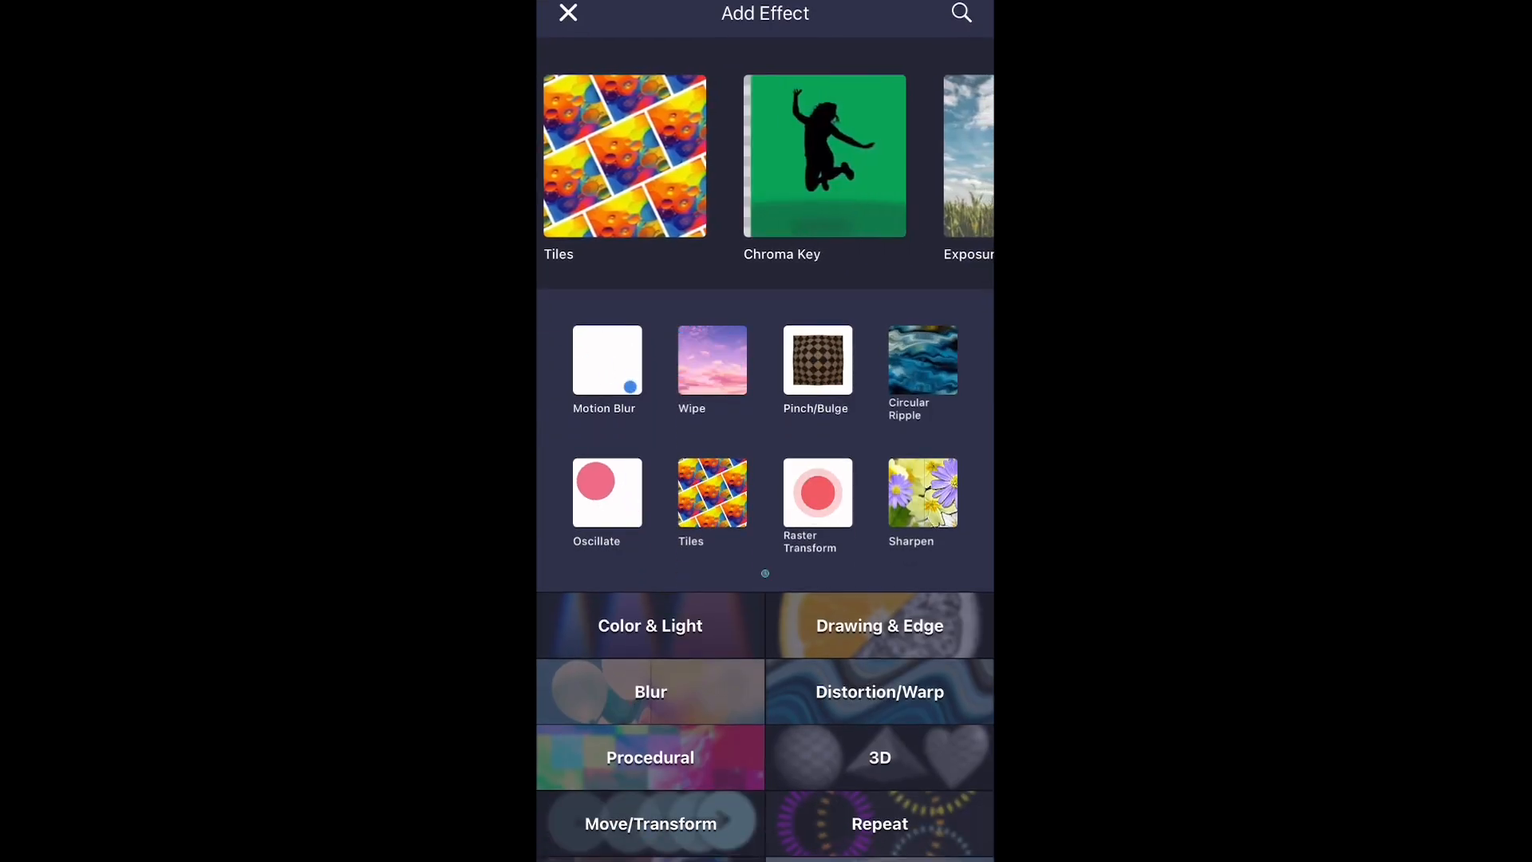
{"action": "scroll", "scroll_direction": "left", "scroll_amount": 3}
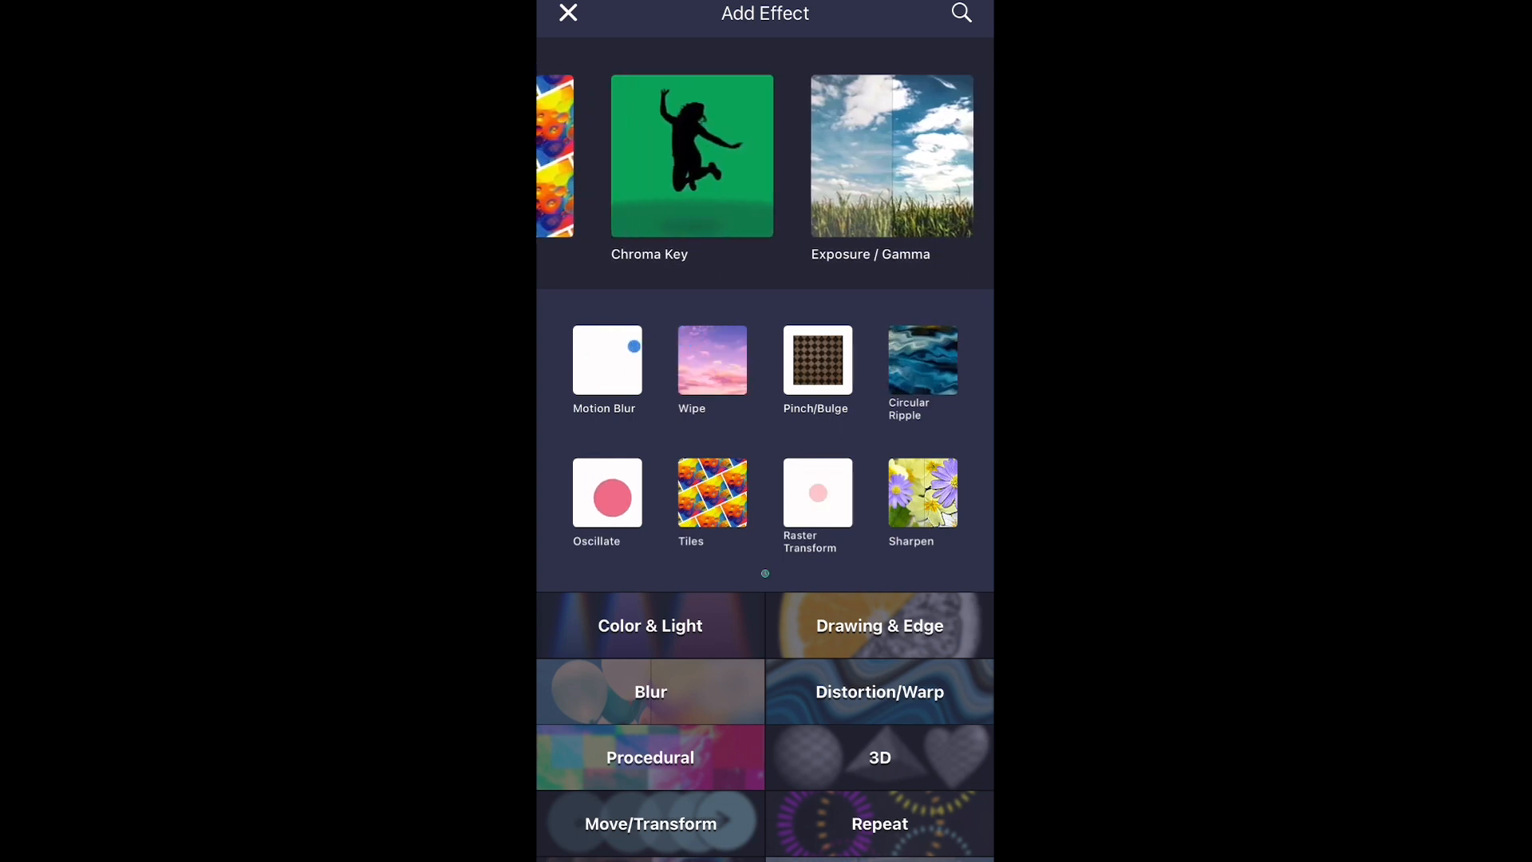
{"action": "scroll", "scroll_direction": "down", "scroll_amount": 3}
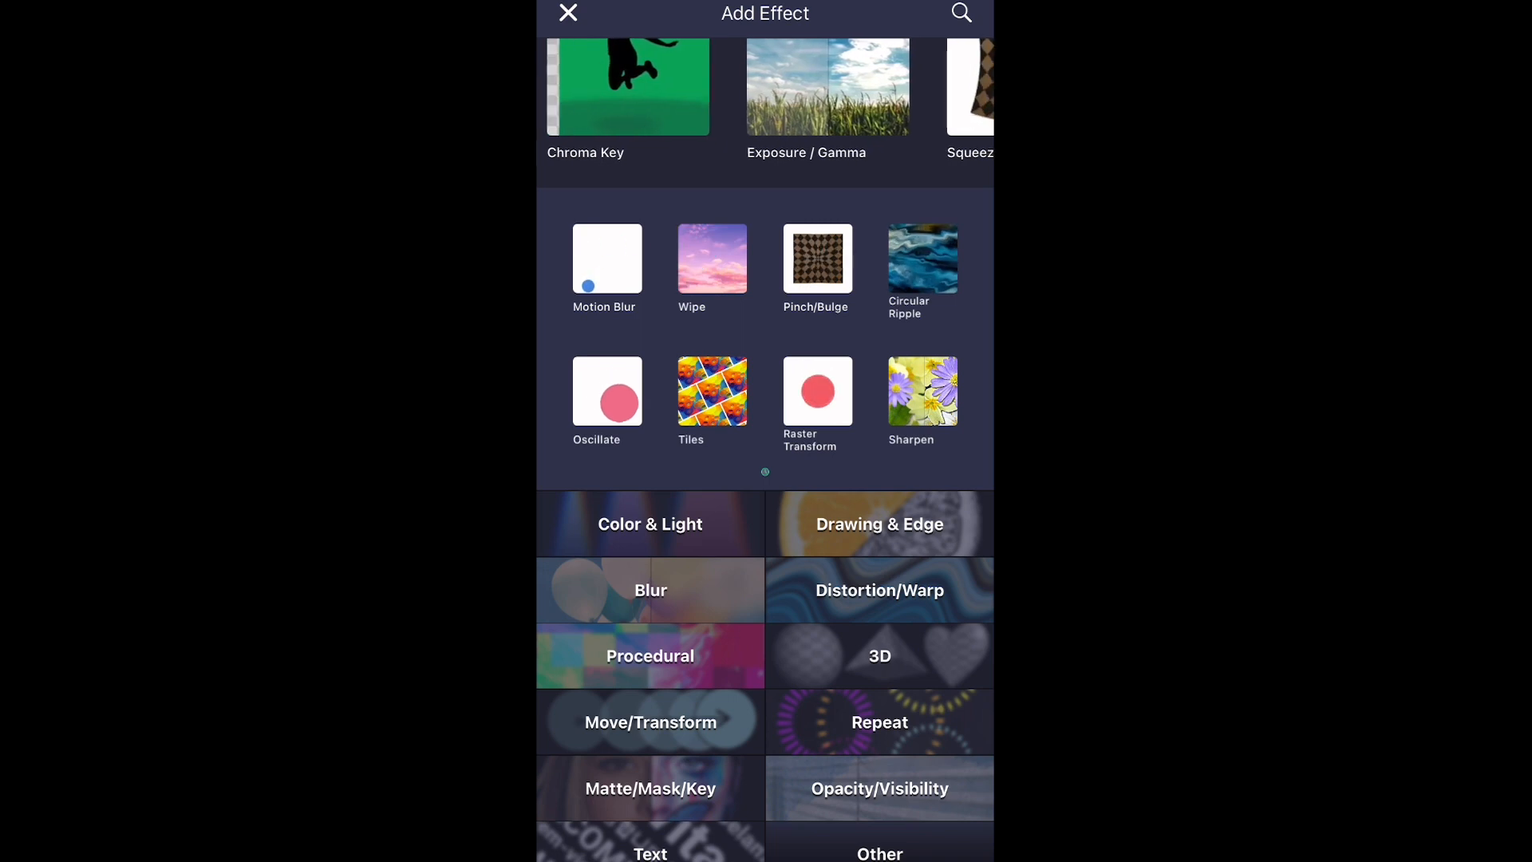
{"action": "scroll", "scroll_direction": "left", "scroll_amount": 3}
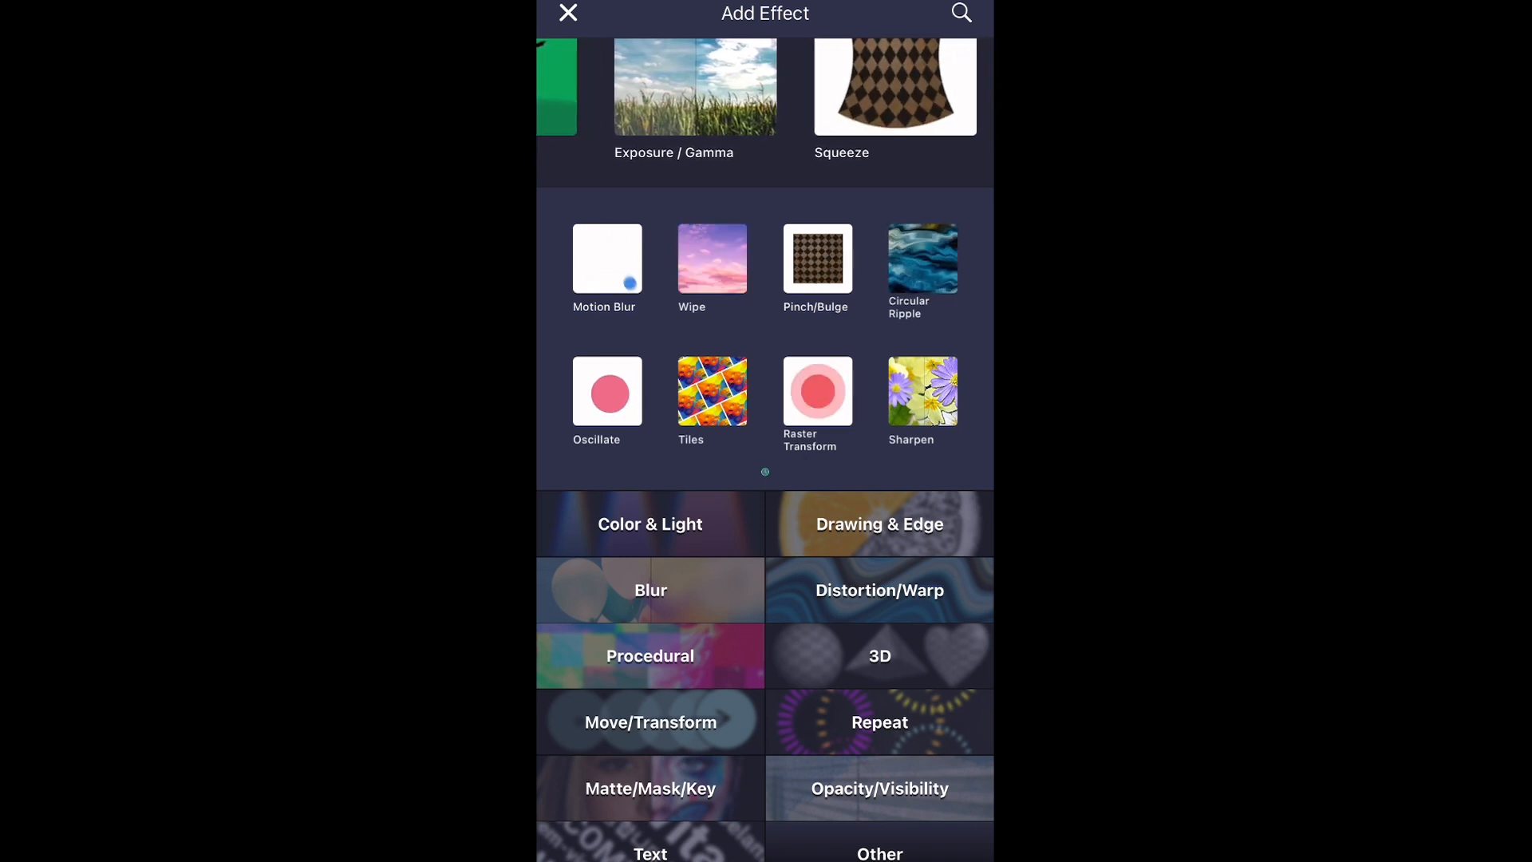
{"action": "scroll", "scroll_direction": "left", "scroll_amount": 3}
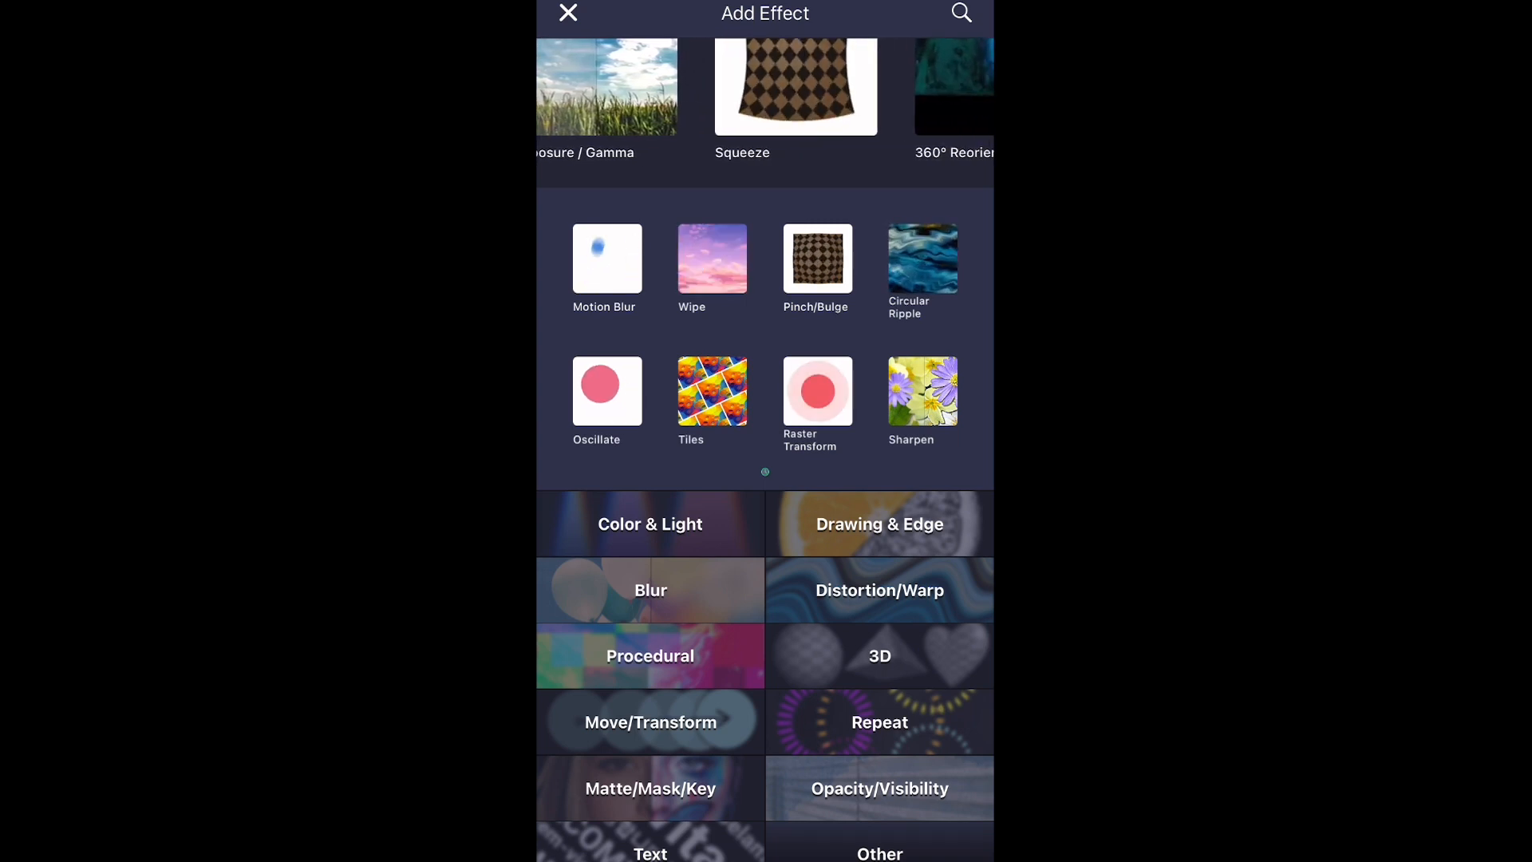
Browse Move/Transform and add an animated Raster Transform preset to the photo.
{"action": "left_click", "coordinate": [650, 723]}
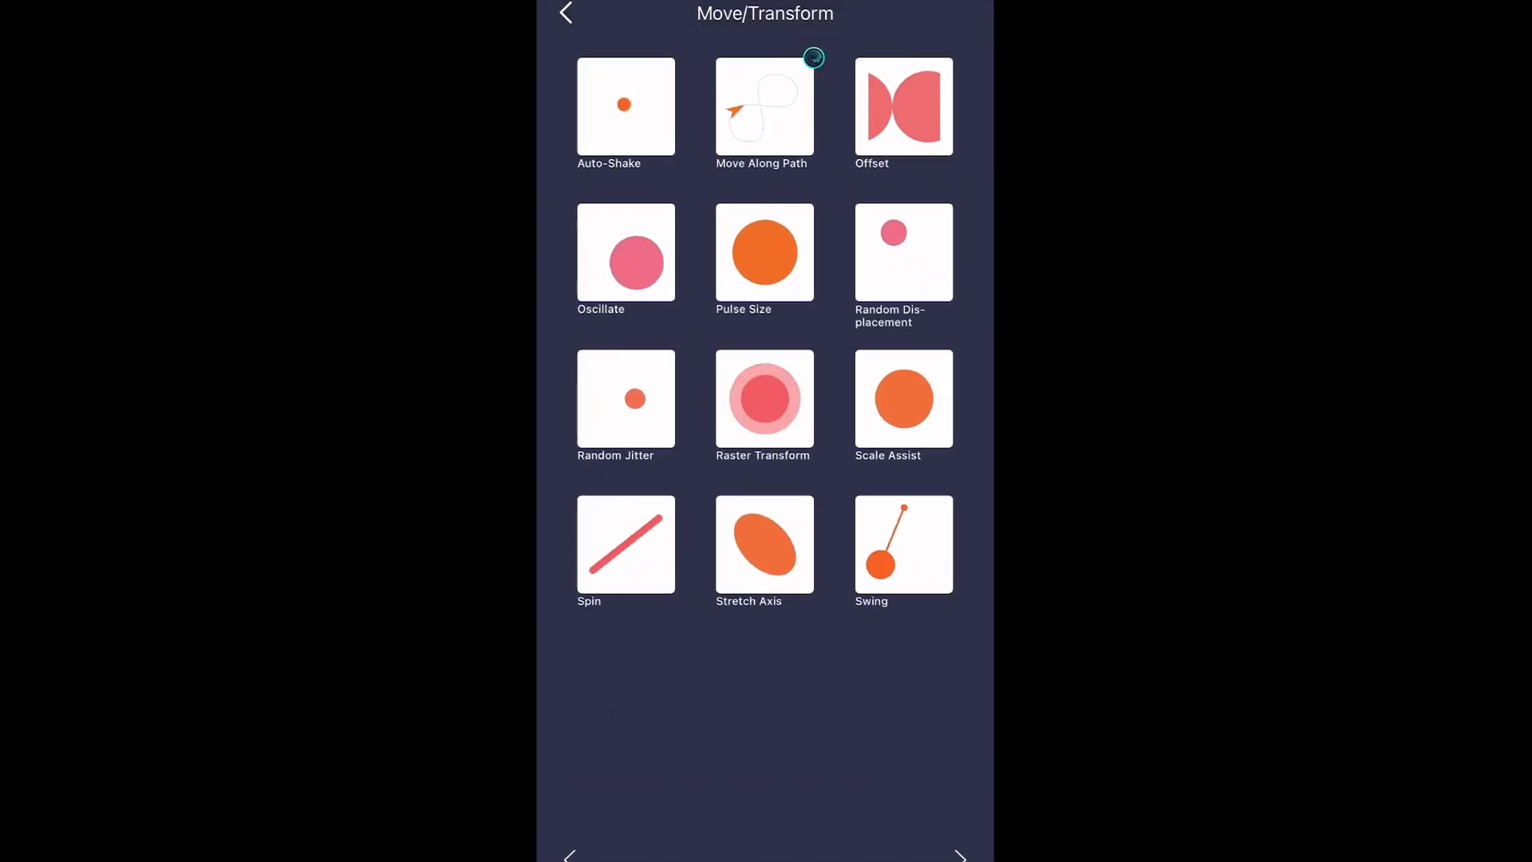
{"action": "left_click", "coordinate": [565, 13]}
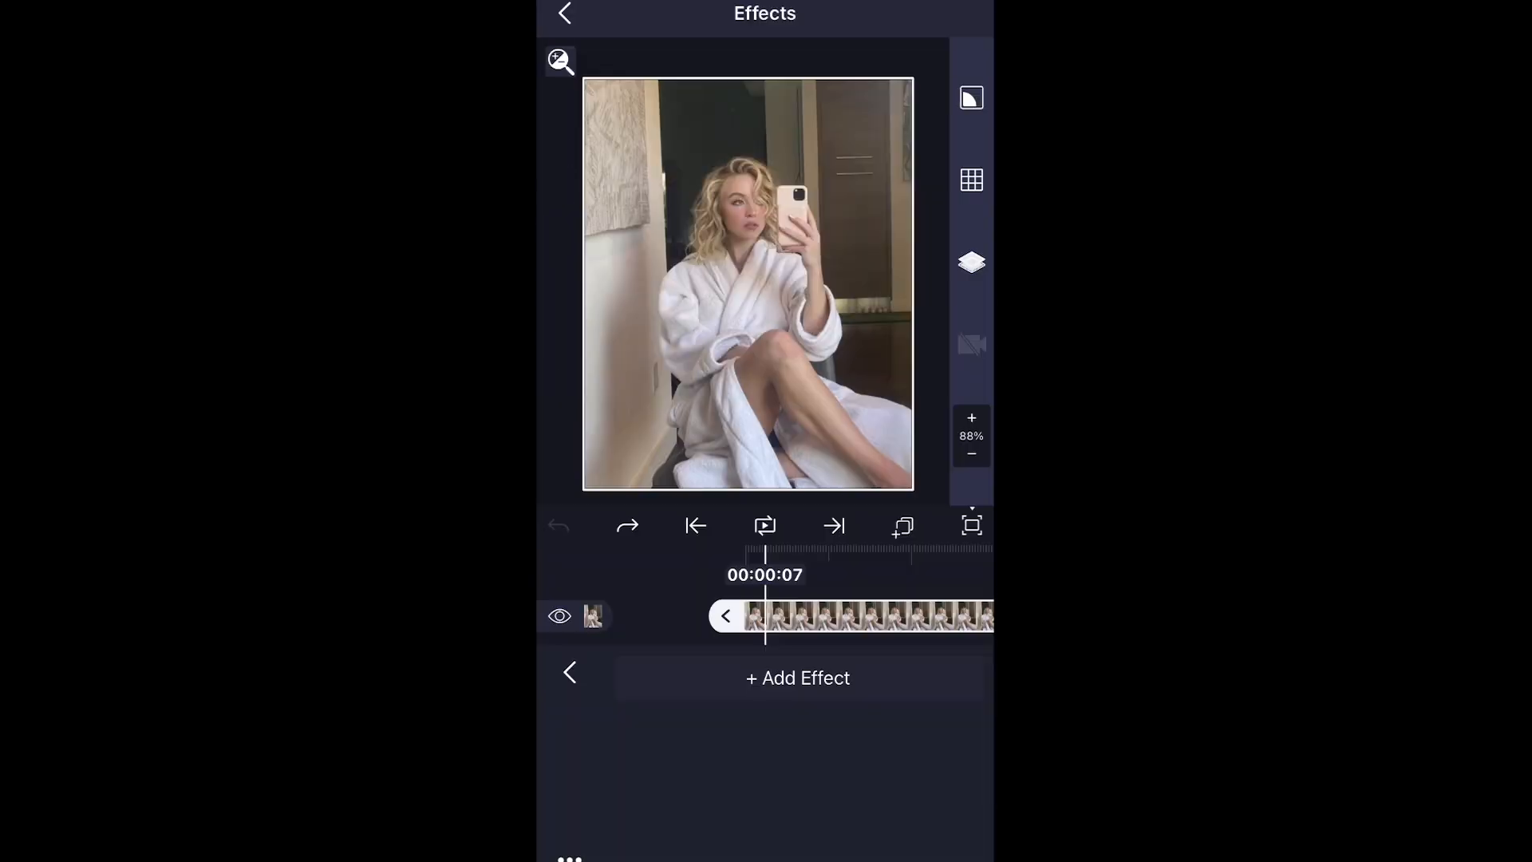
{"action": "left_click", "coordinate": [797, 677]}
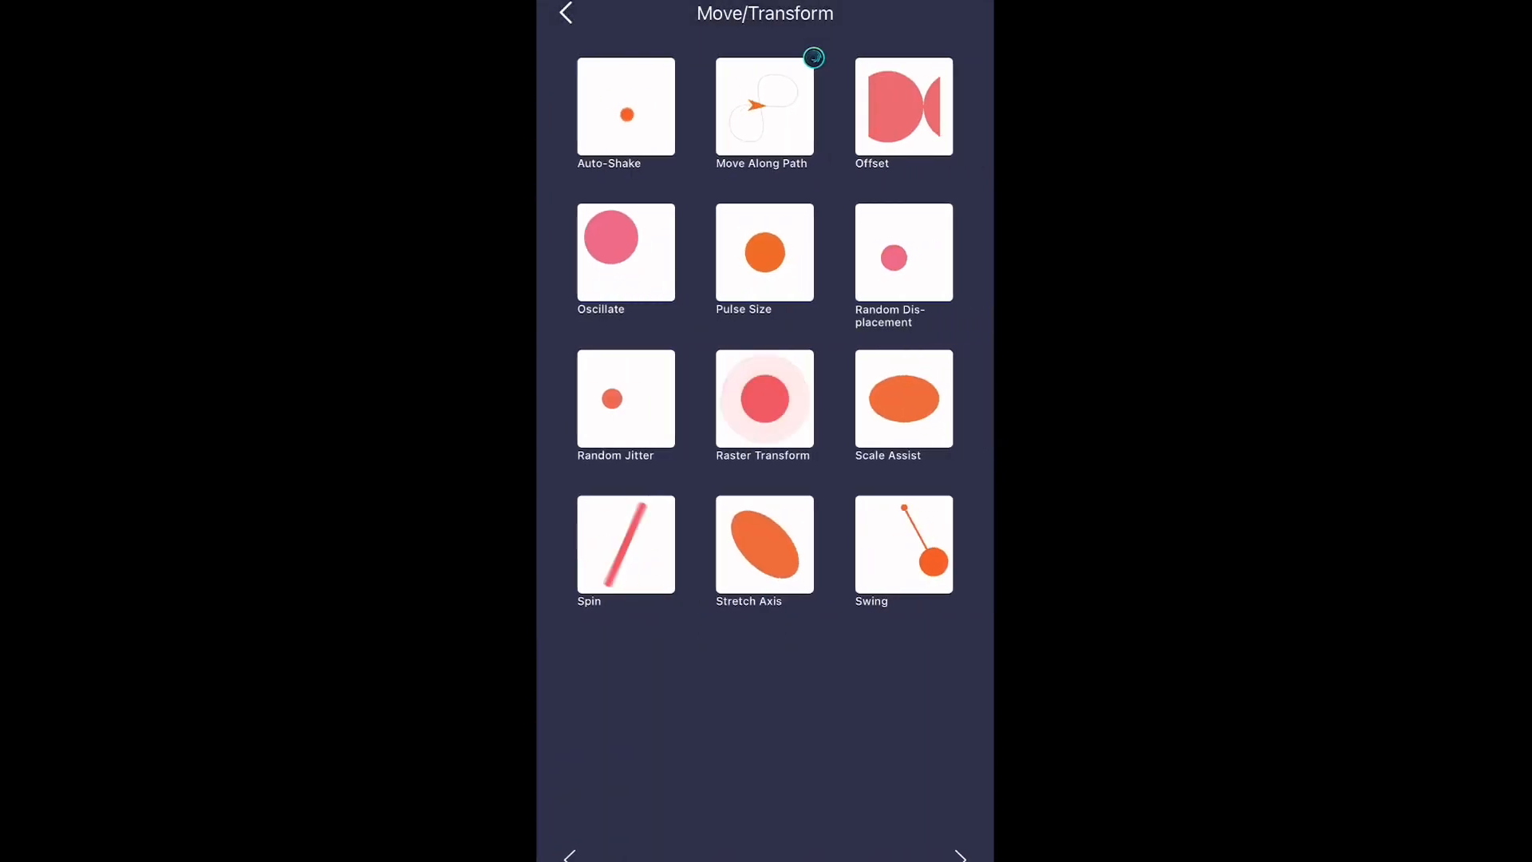
{"action": "left_click", "coordinate": [764, 399]}
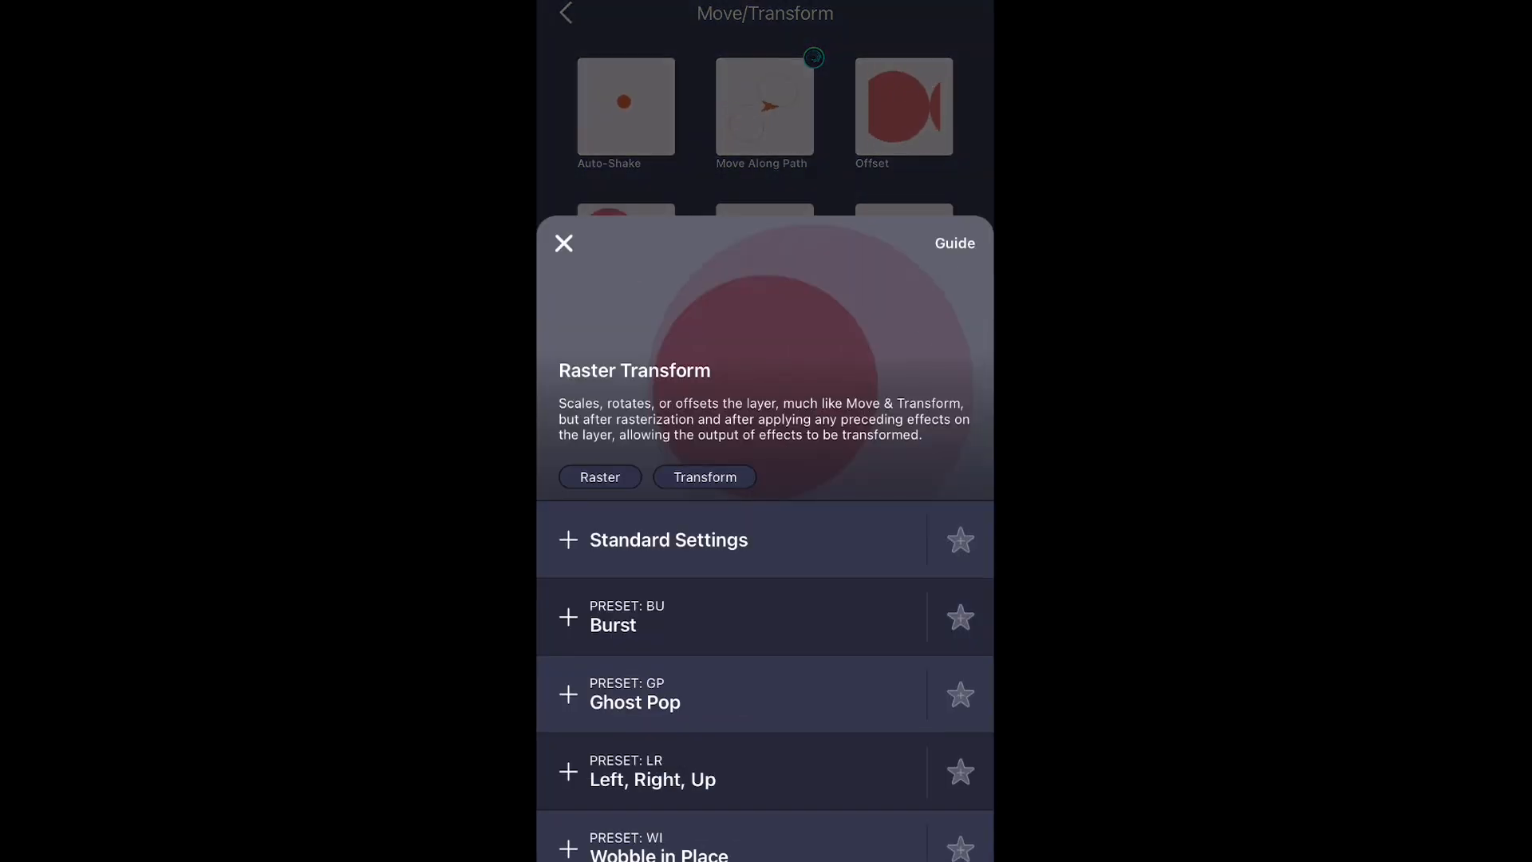
{"action": "left_click", "coordinate": [564, 243]}
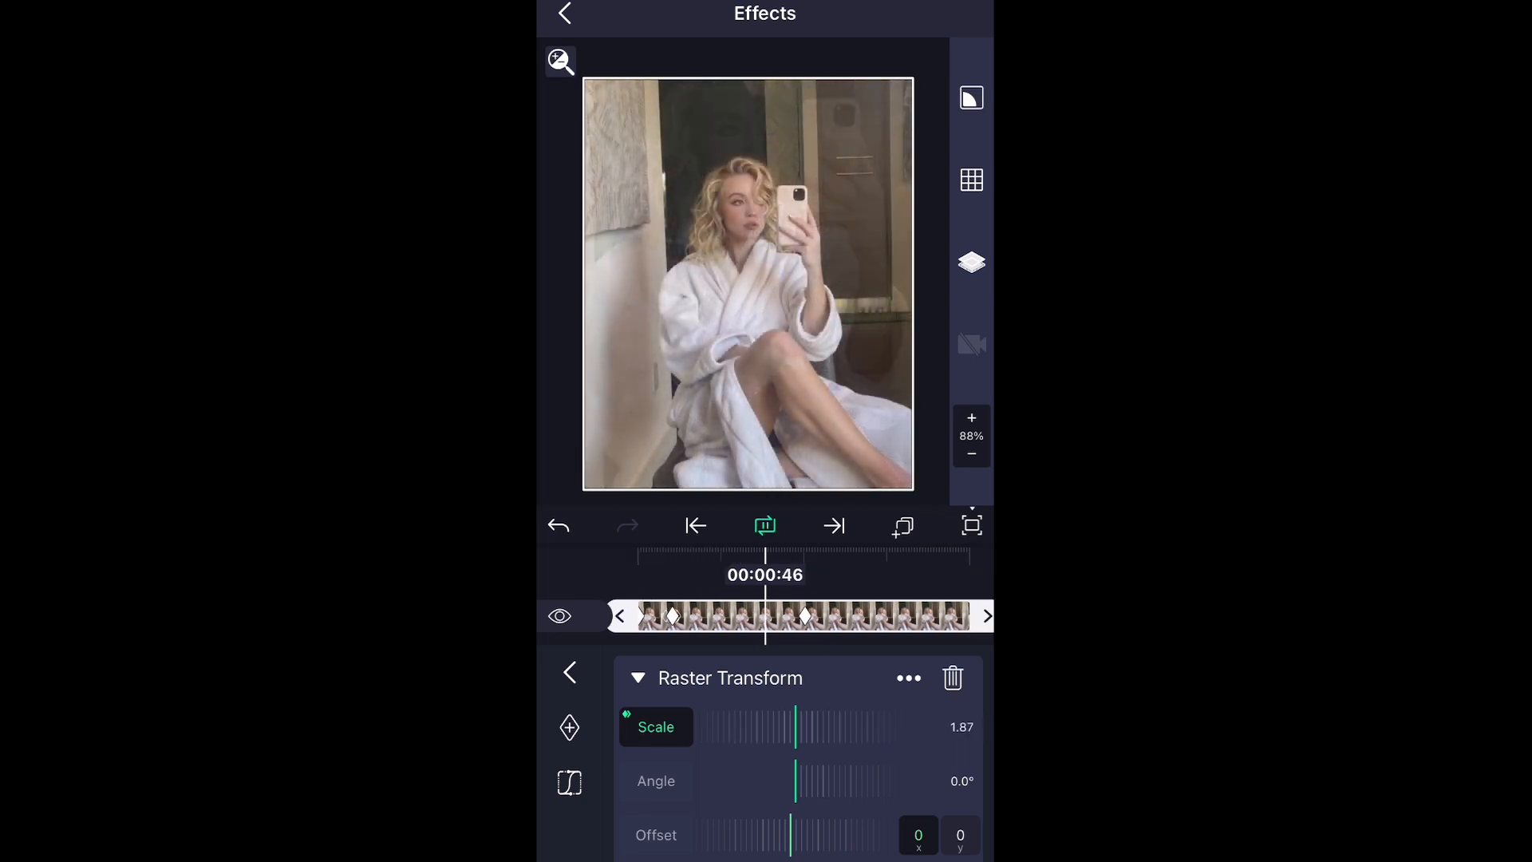
{"action": "left_click", "coordinate": [695, 526]}
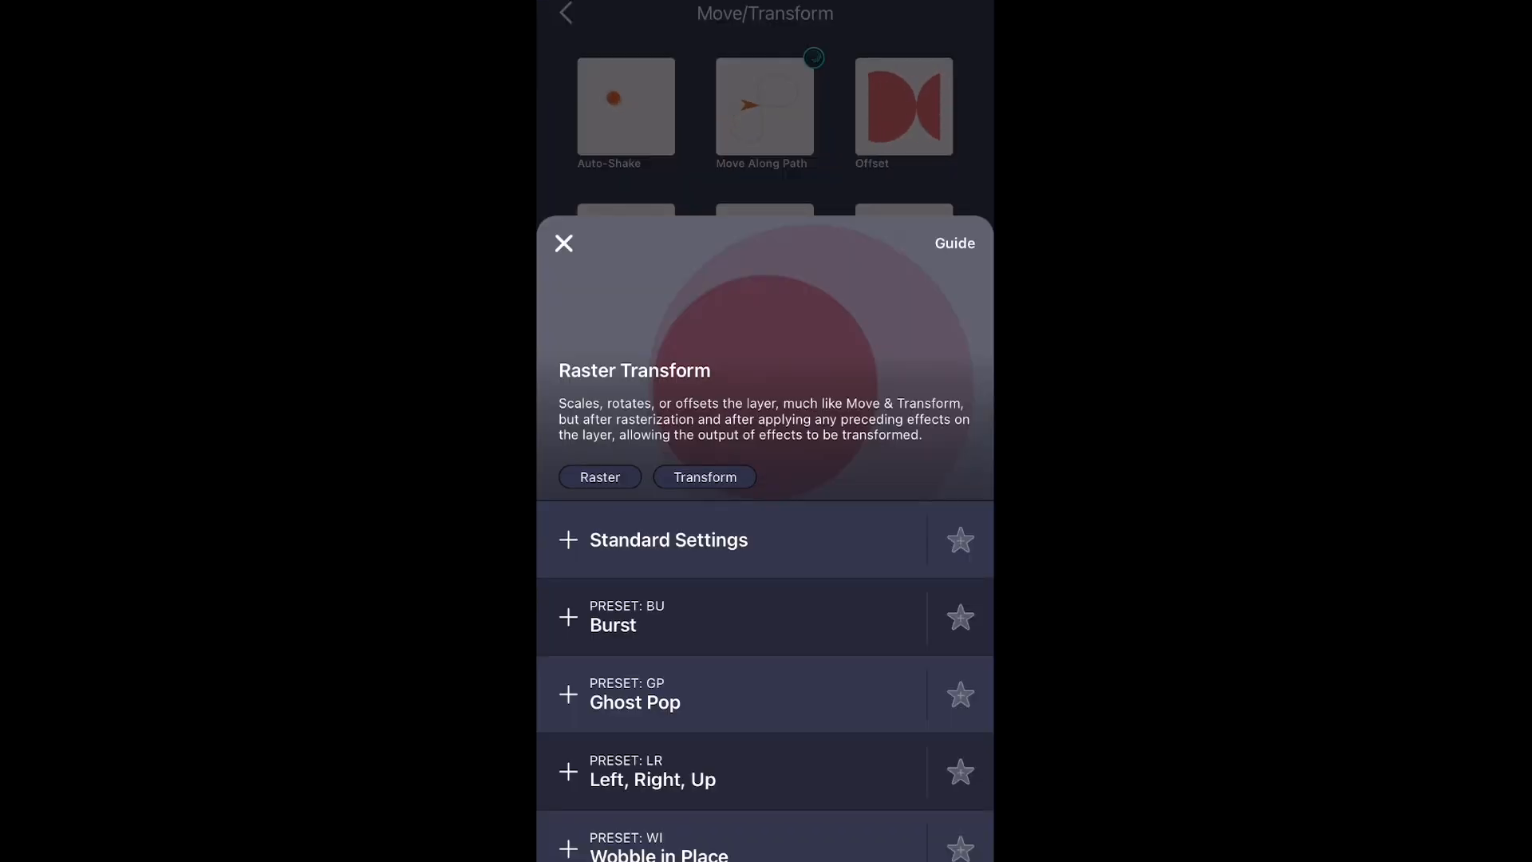
{"action": "left_click", "coordinate": [668, 539]}
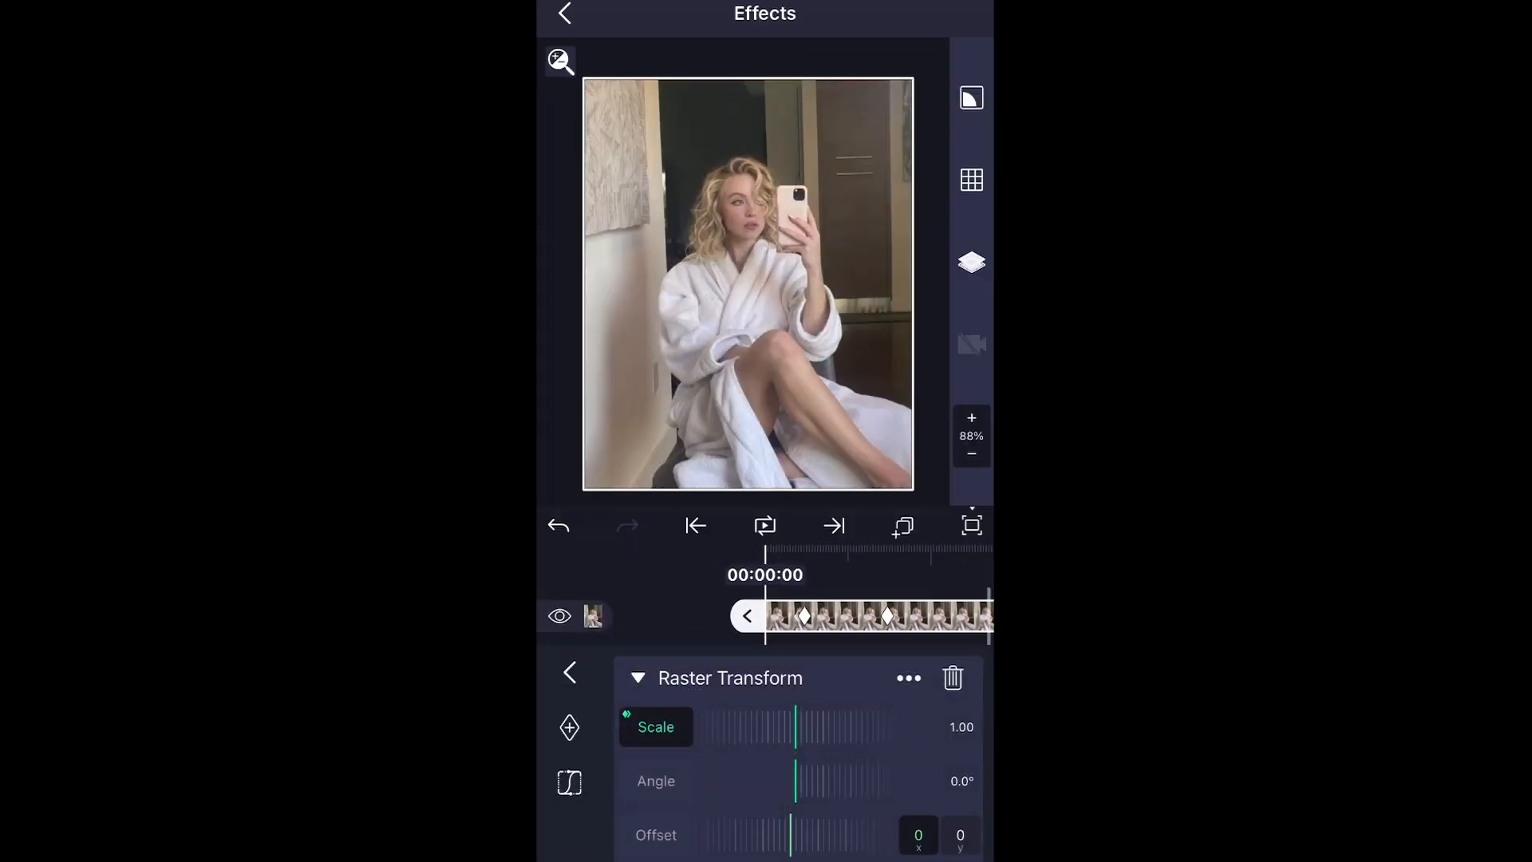
Replace it with a fresh Raster Transform scale-and-tilt preset, then return to the timeline.
{"action": "left_click", "coordinate": [765, 525]}
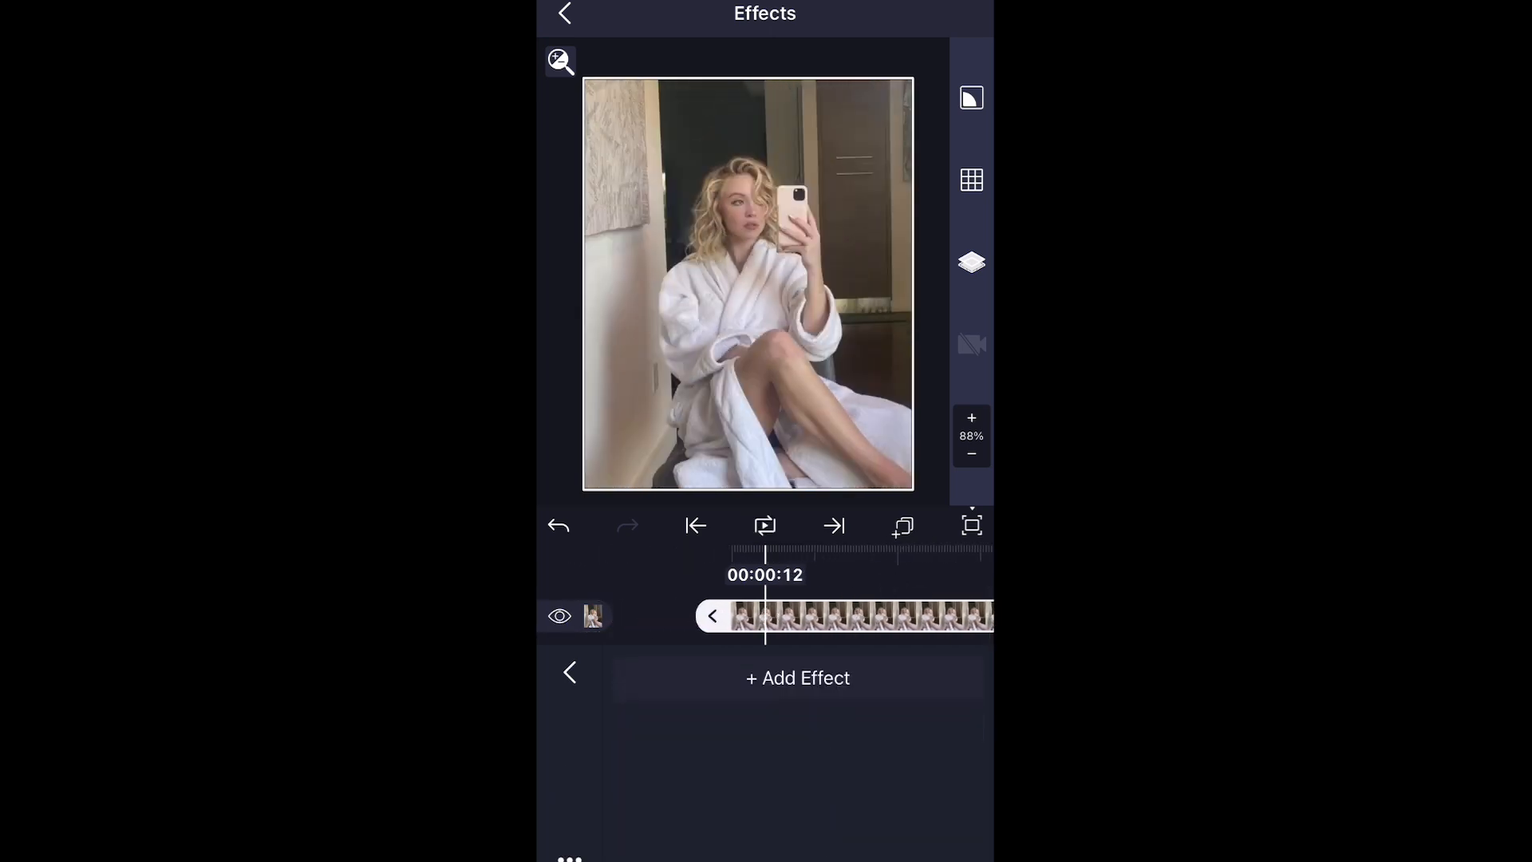
{"action": "left_click", "coordinate": [797, 677]}
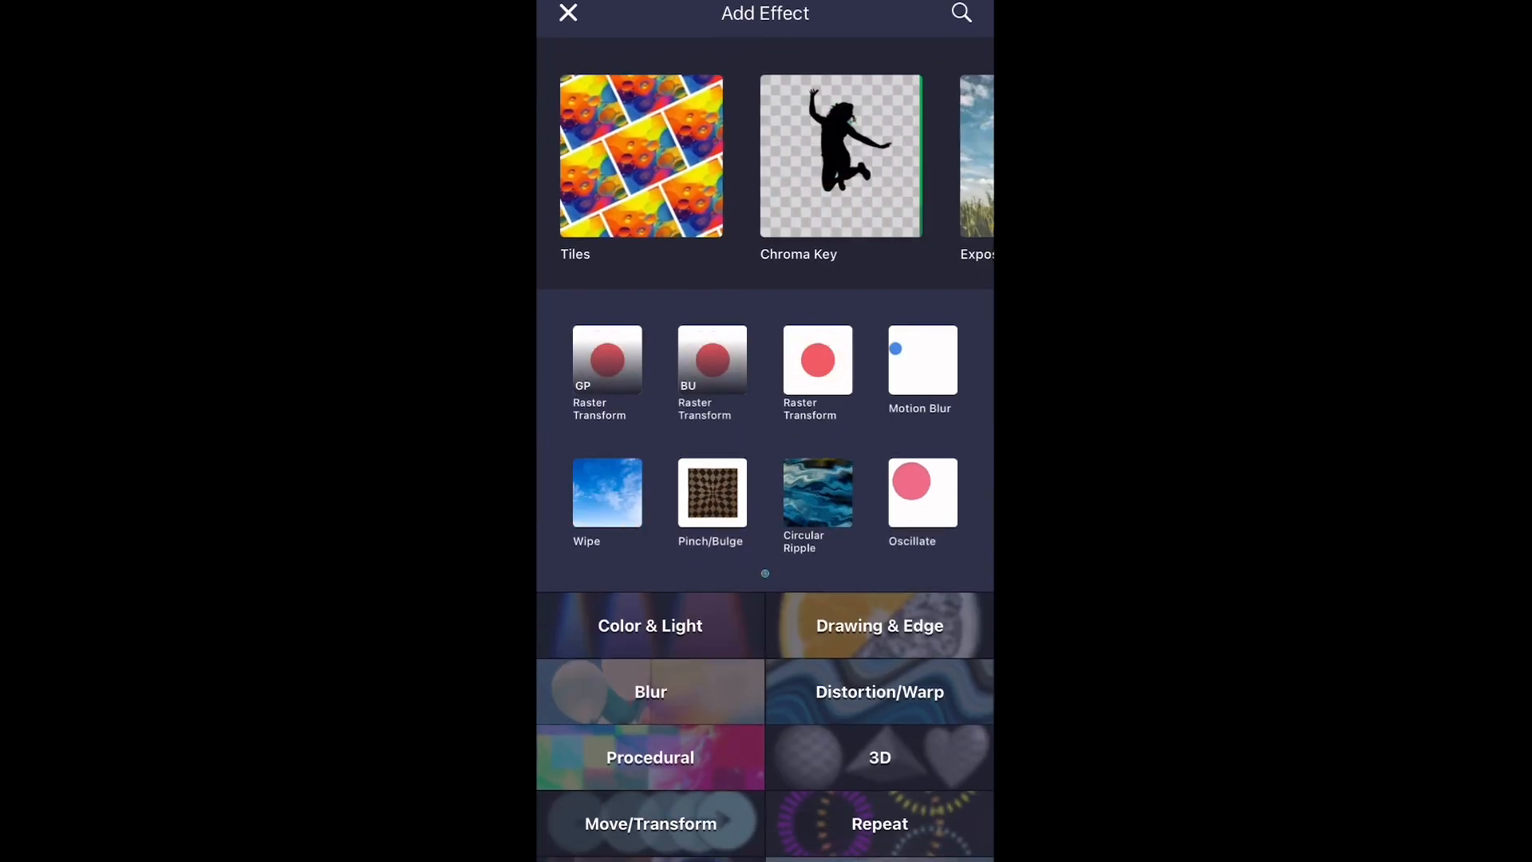
{"action": "left_click", "coordinate": [649, 823]}
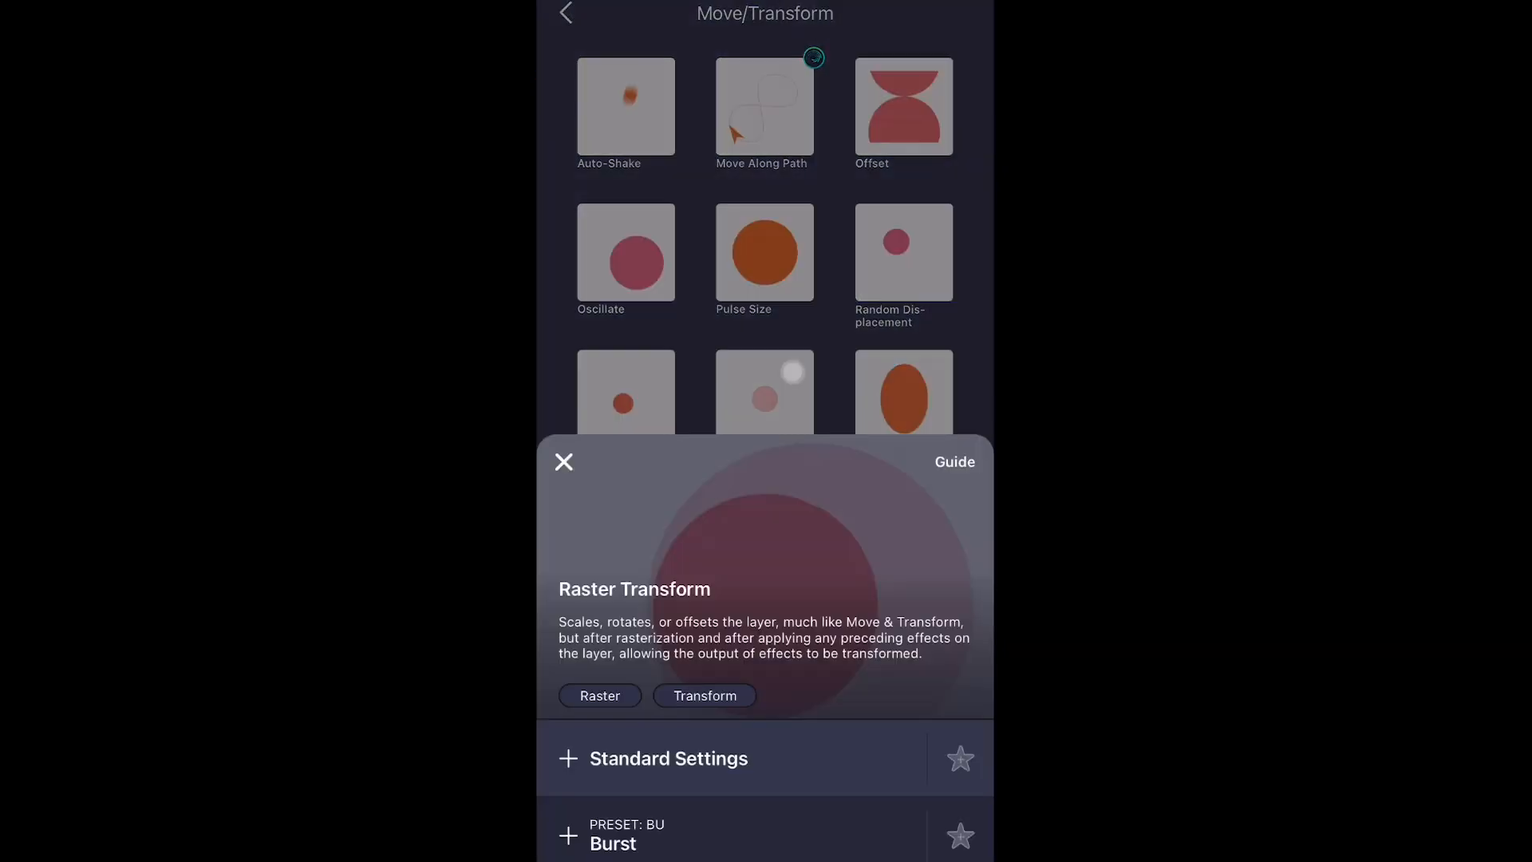
{"action": "scroll", "scroll_direction": "down", "scroll_amount": 3}
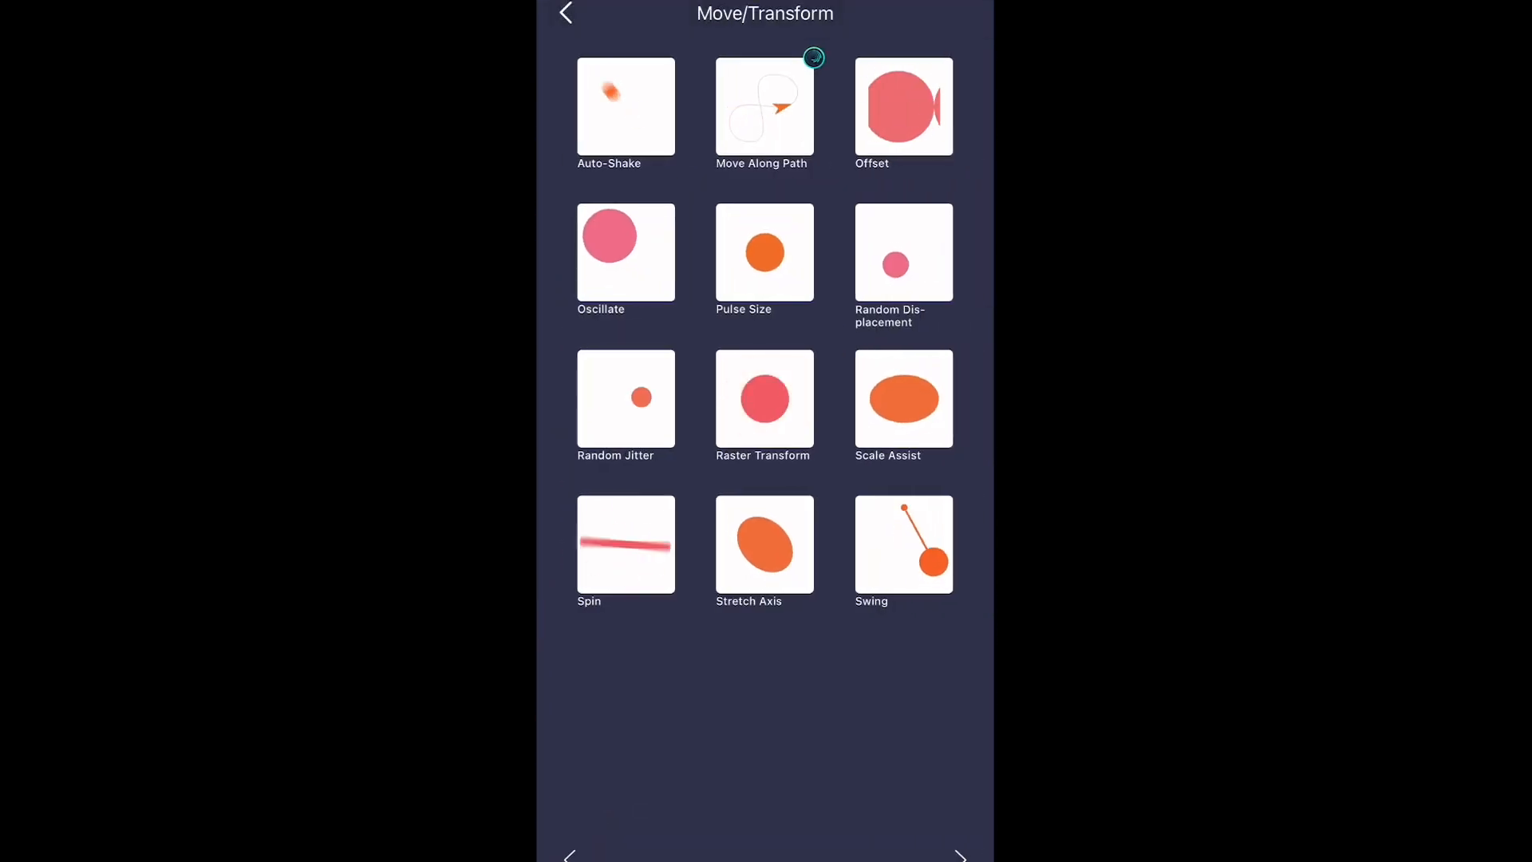
{"action": "left_click", "coordinate": [762, 399]}
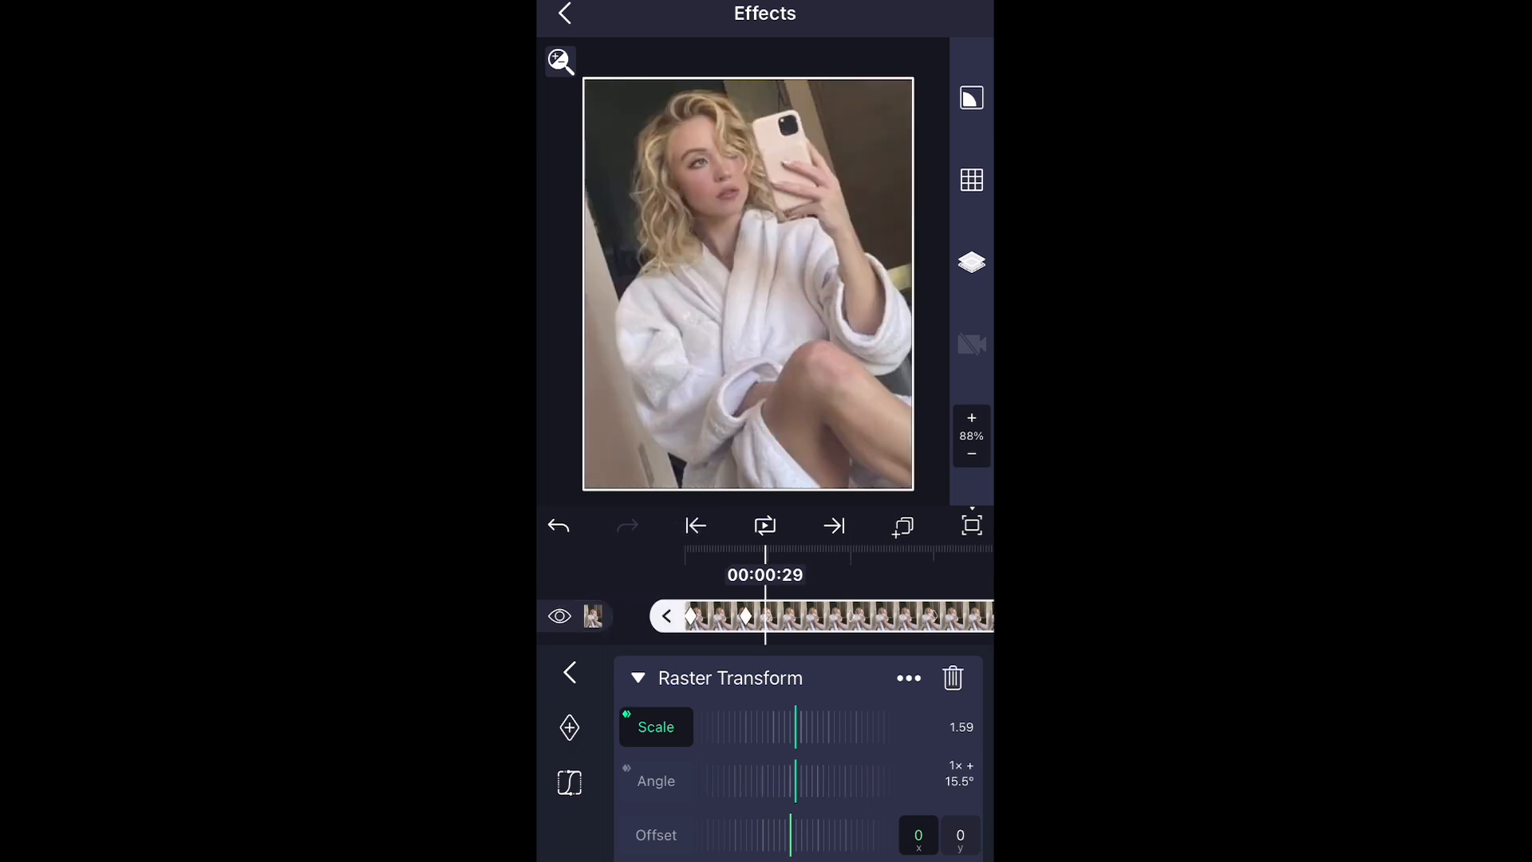
{"action": "left_click", "coordinate": [636, 678]}
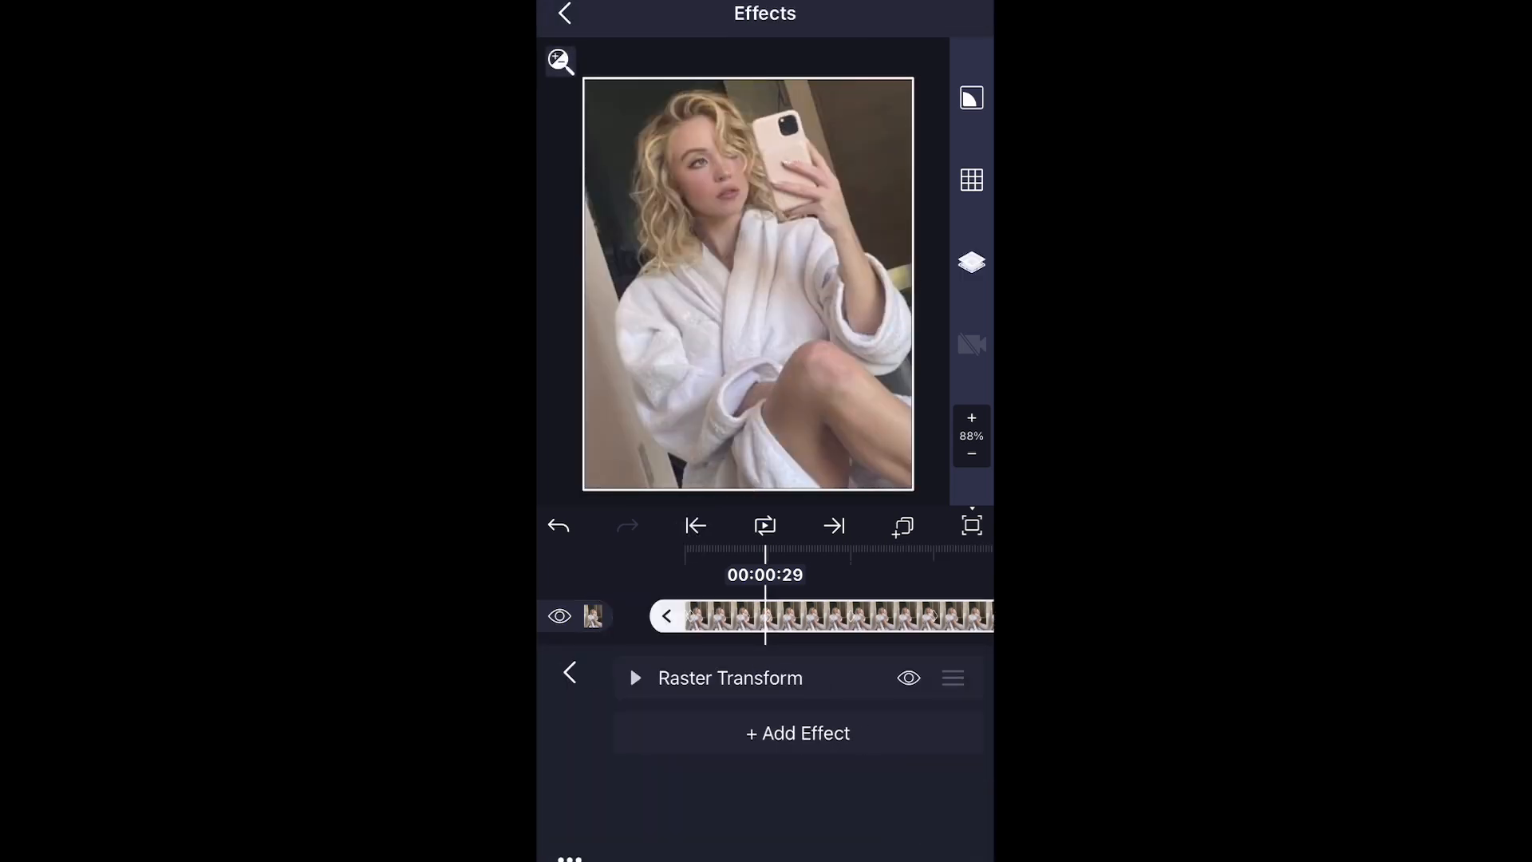
{"action": "left_click", "coordinate": [633, 677]}
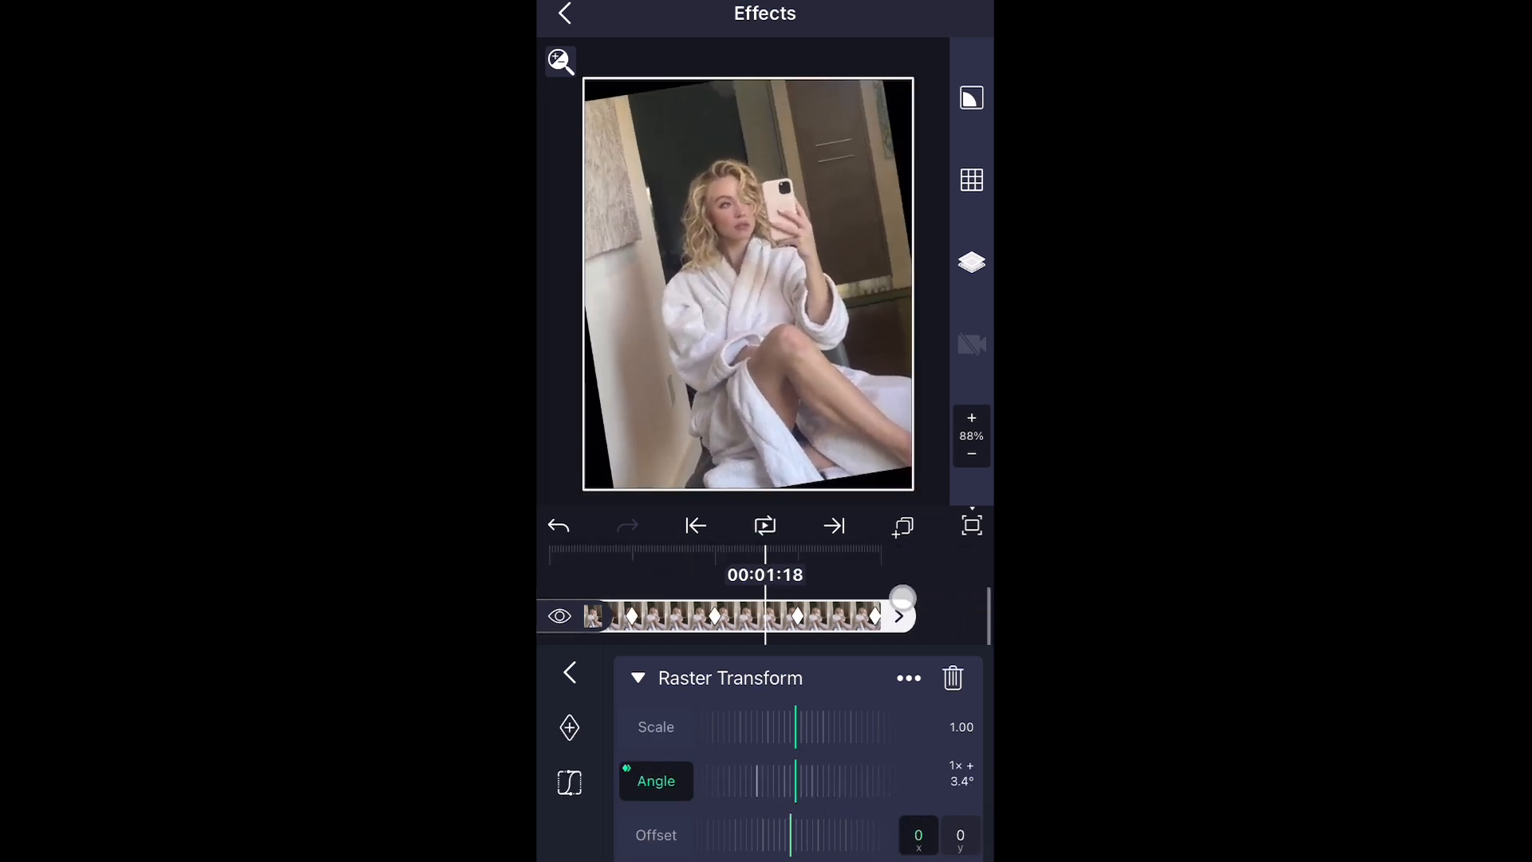
{"action": "left_click", "coordinate": [569, 673]}
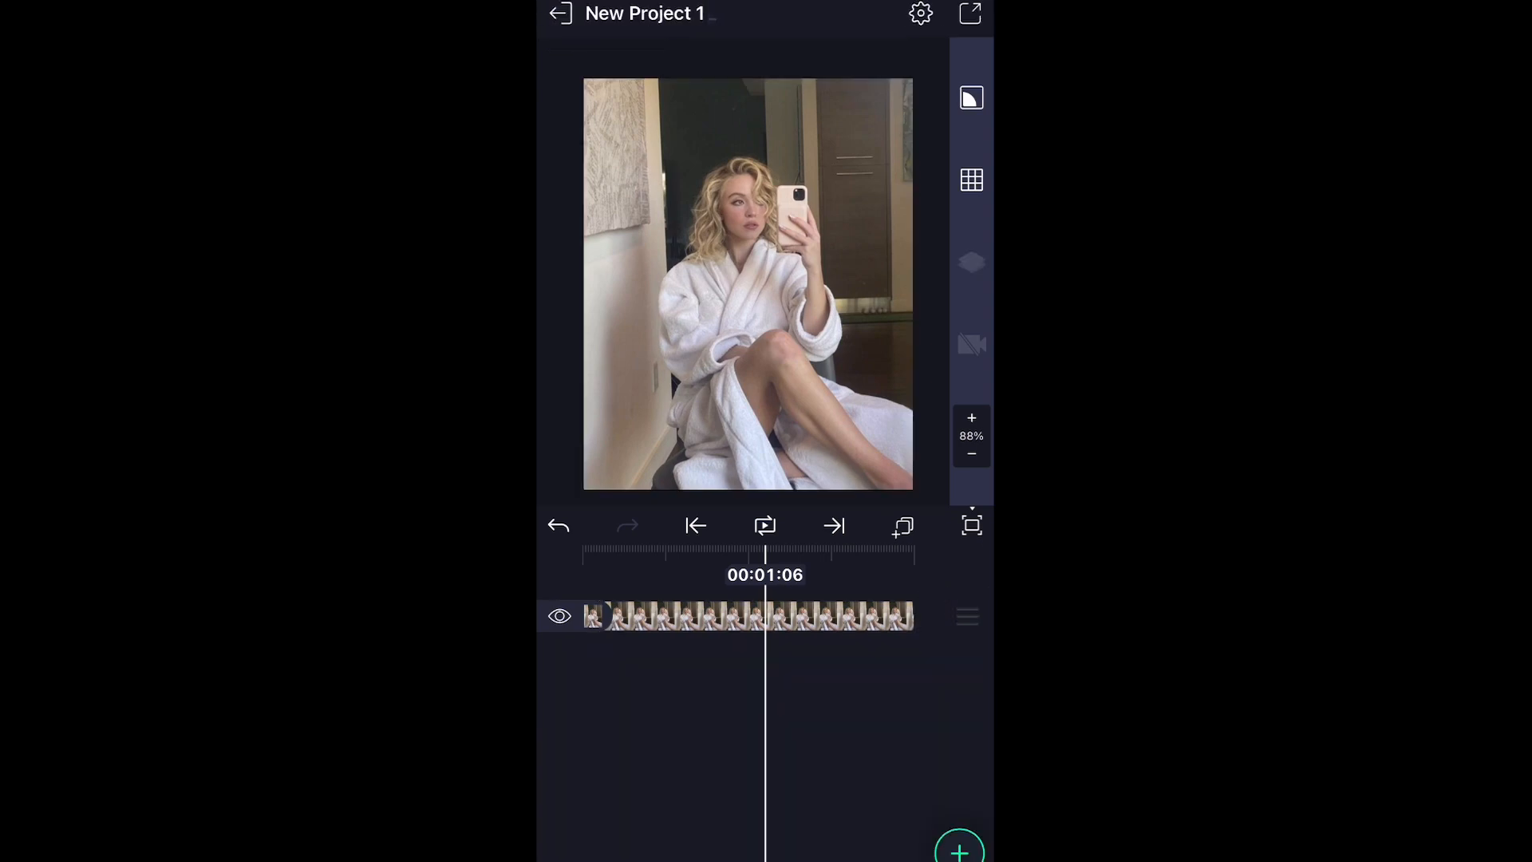
Exit to the home feed and scroll through the Alight Motion 4.0 announcement.
{"action": "left_click", "coordinate": [560, 14]}
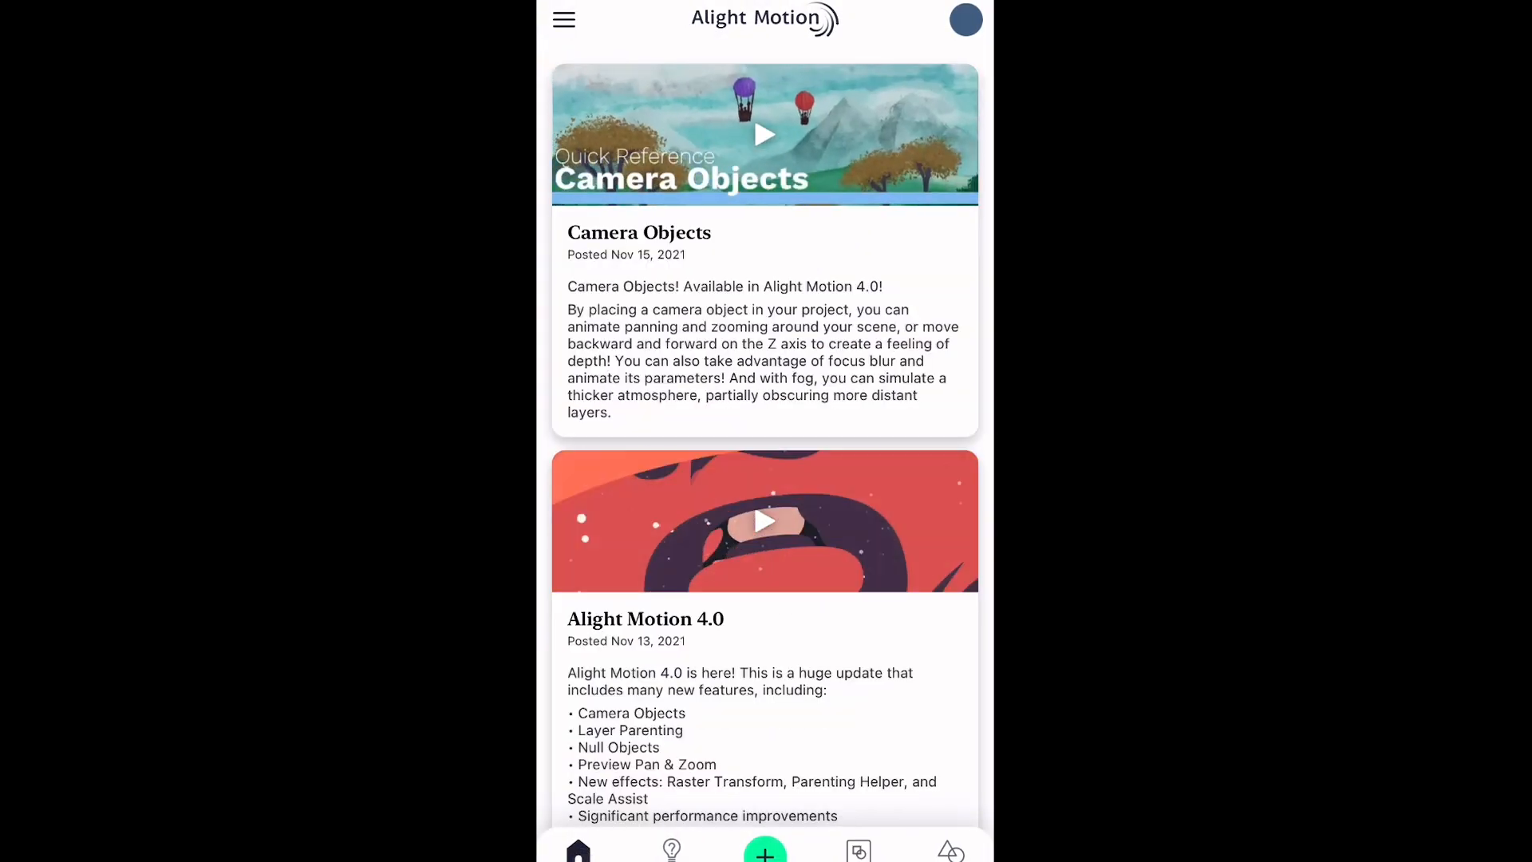
{"action": "scroll", "scroll_direction": "down", "scroll_amount": 3}
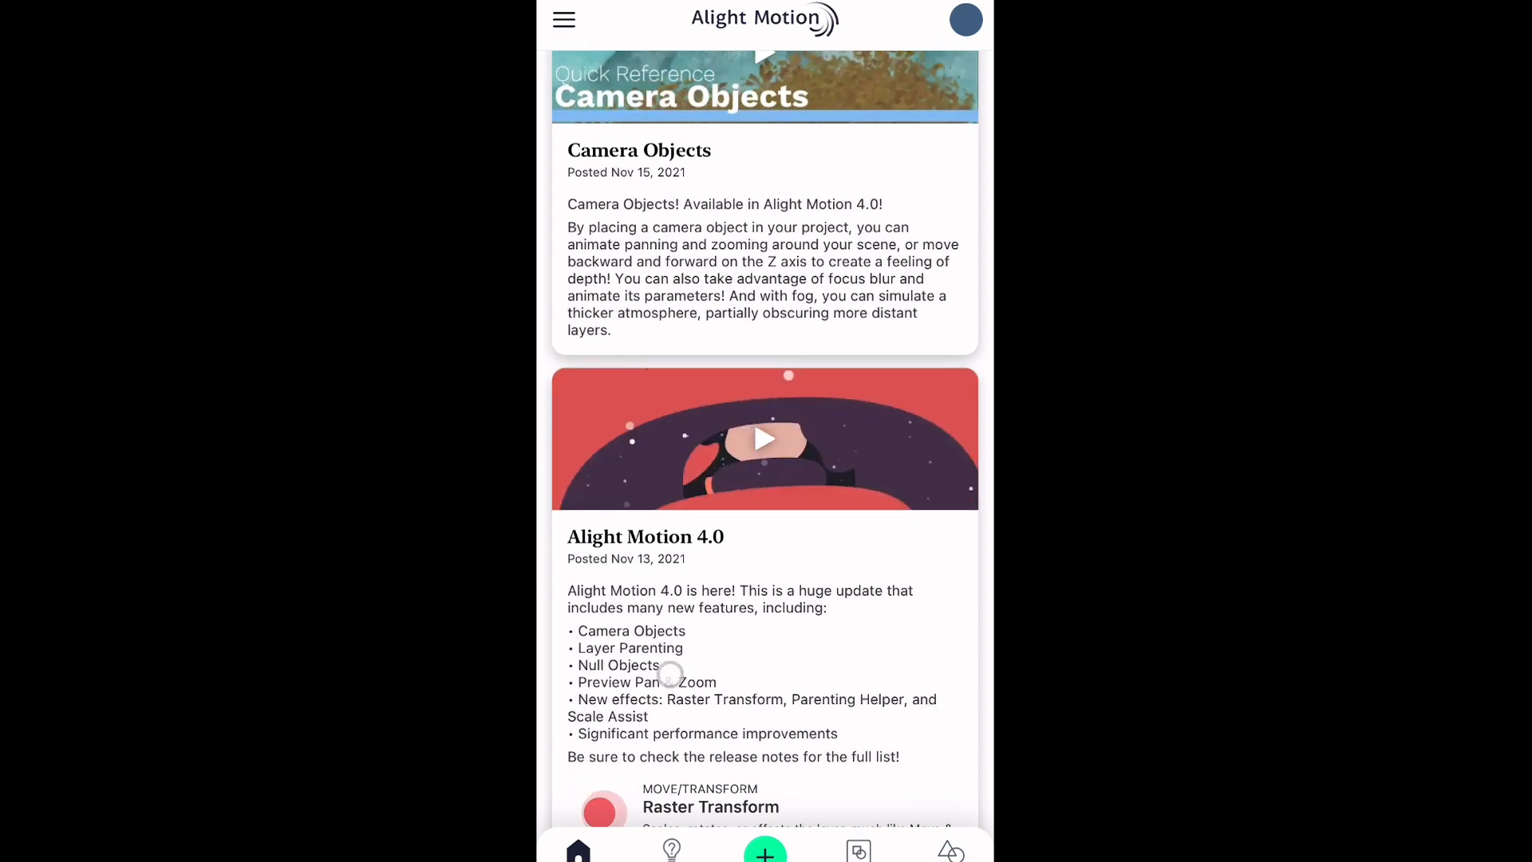
{"action": "scroll", "scroll_direction": "down", "scroll_amount": 3}
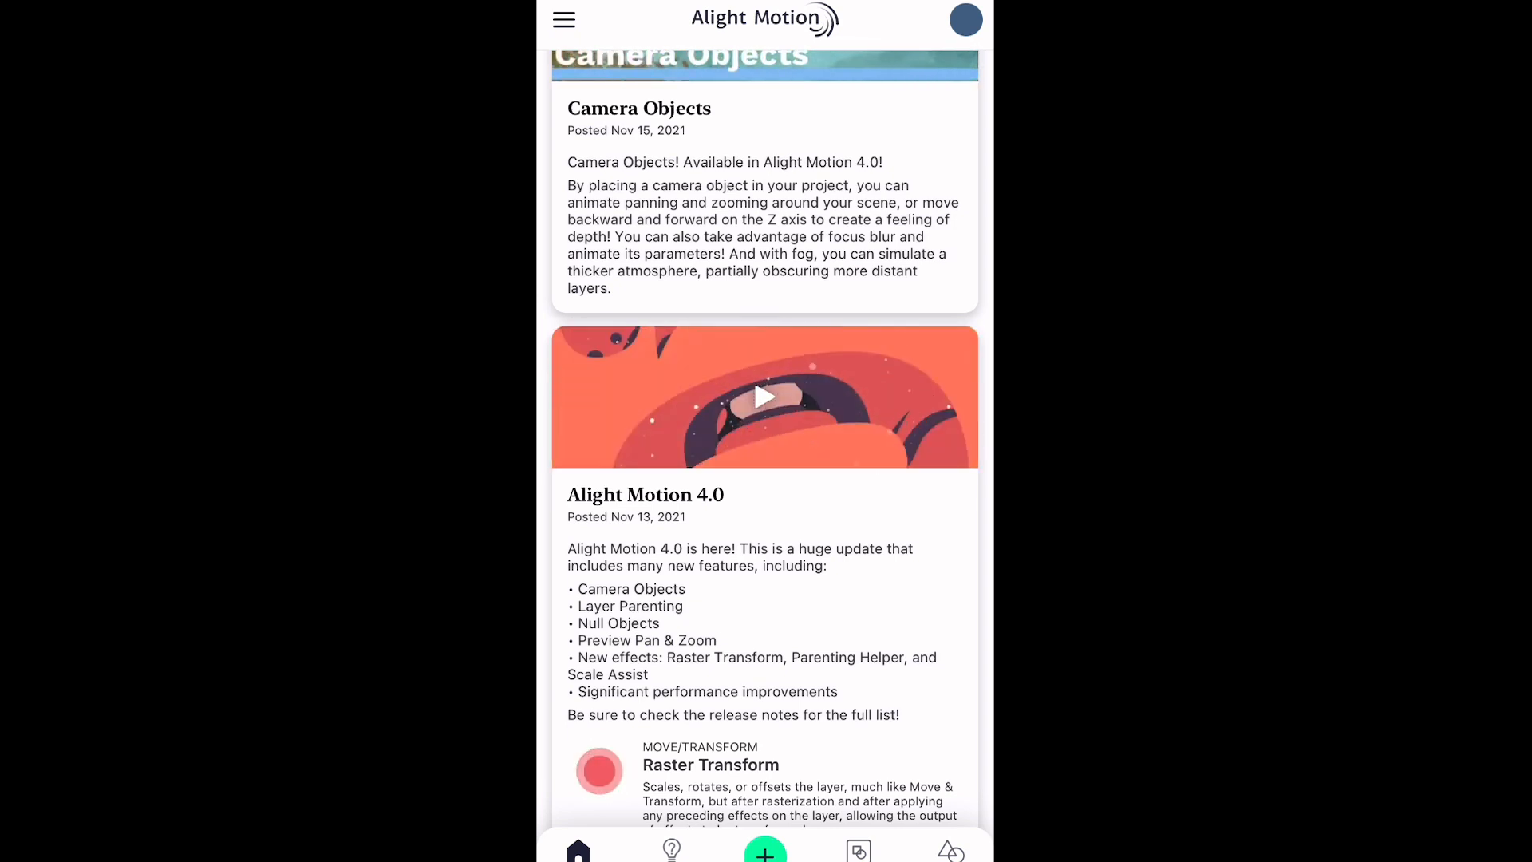
{"action": "scroll", "scroll_direction": "down", "scroll_amount": 3}
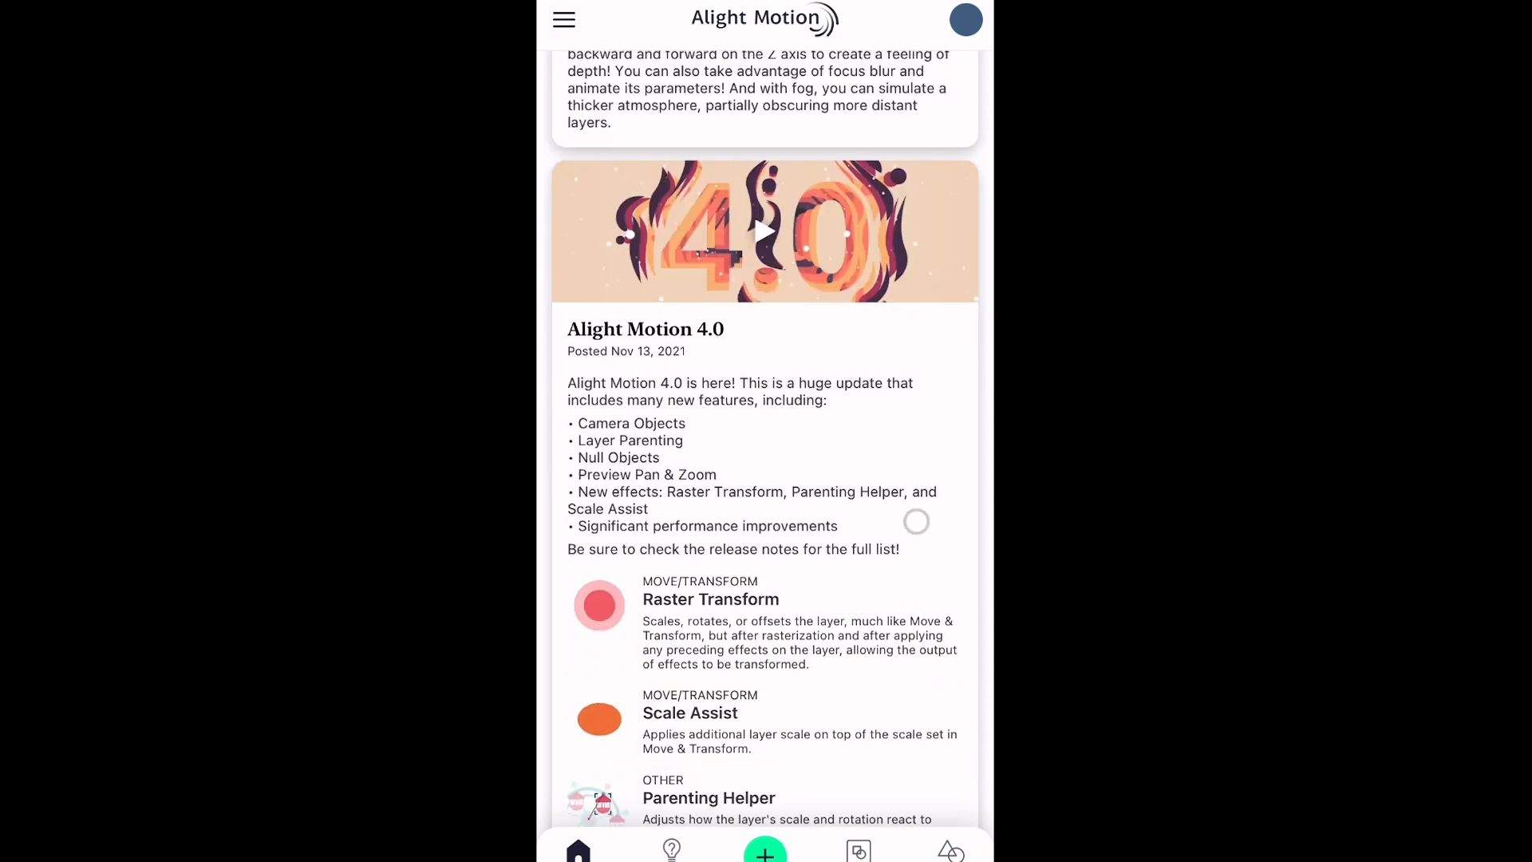
{"action": "scroll", "scroll_direction": "down", "scroll_amount": 3}
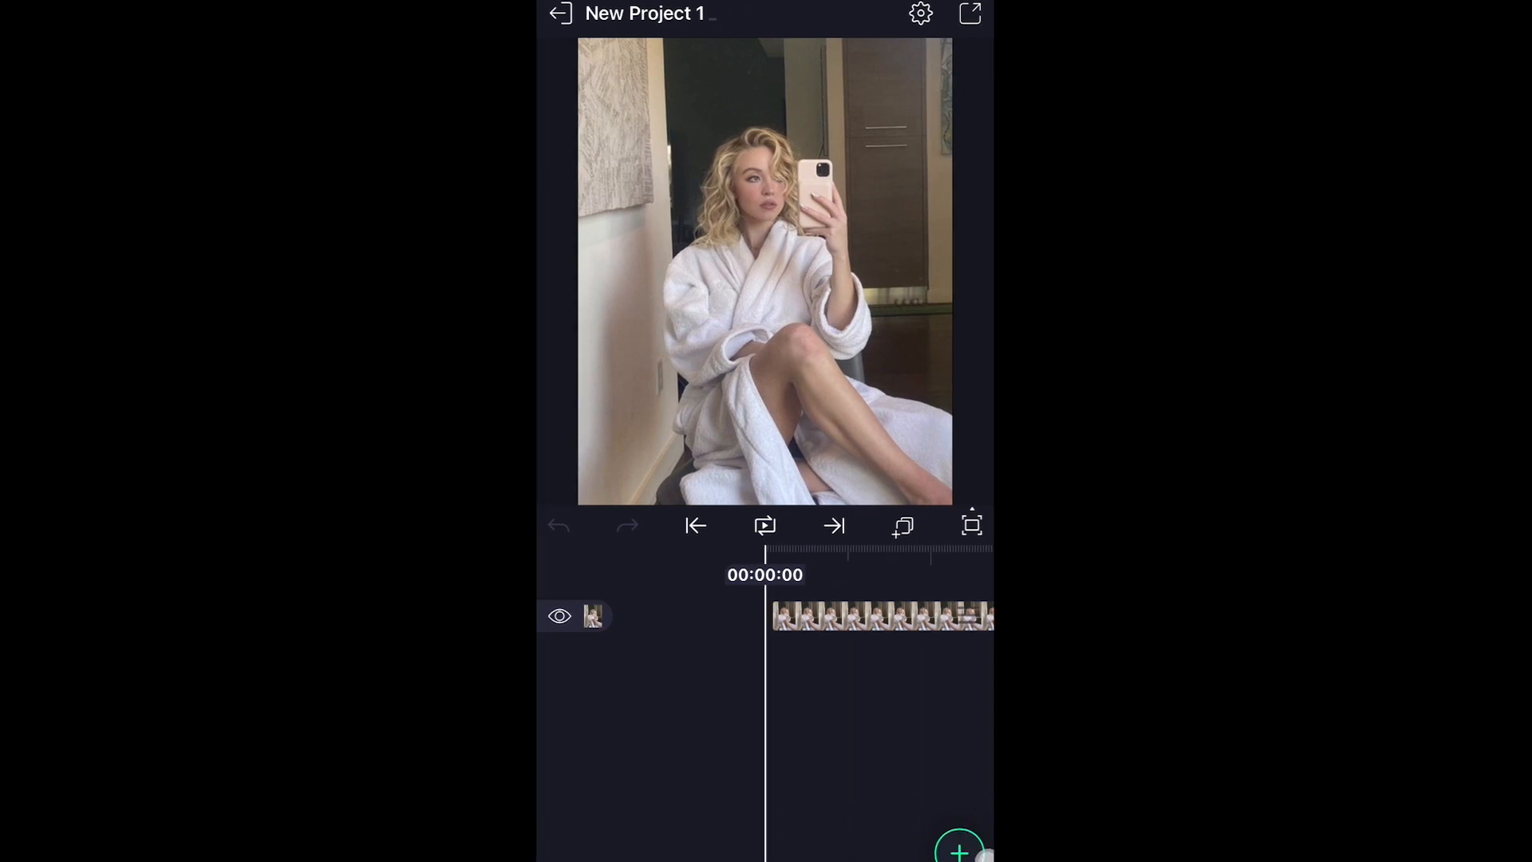
{"action": "left_click", "coordinate": [958, 844]}
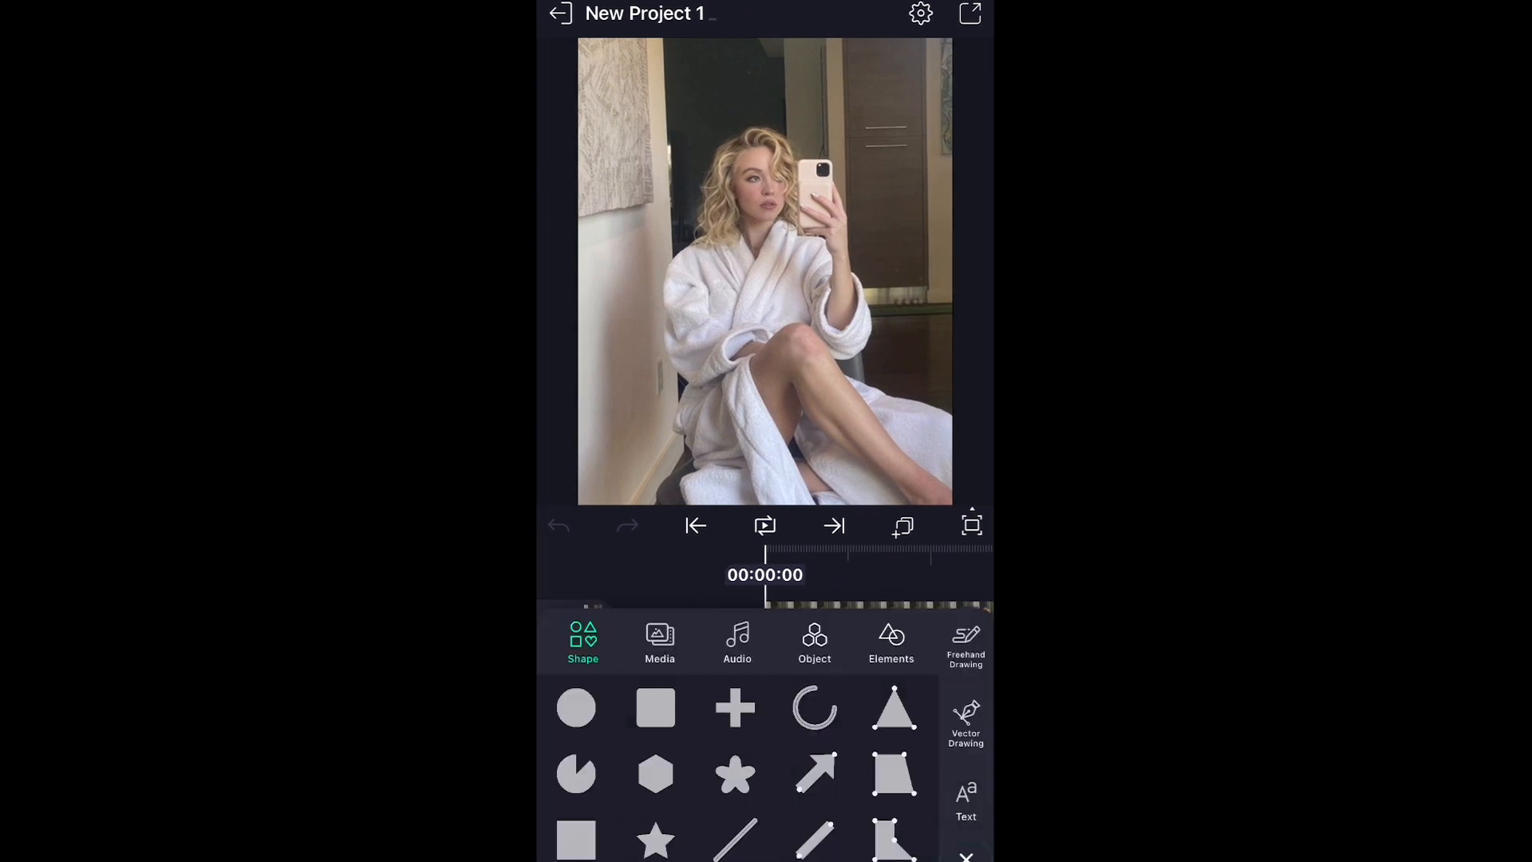
{"action": "left_click", "coordinate": [814, 643]}
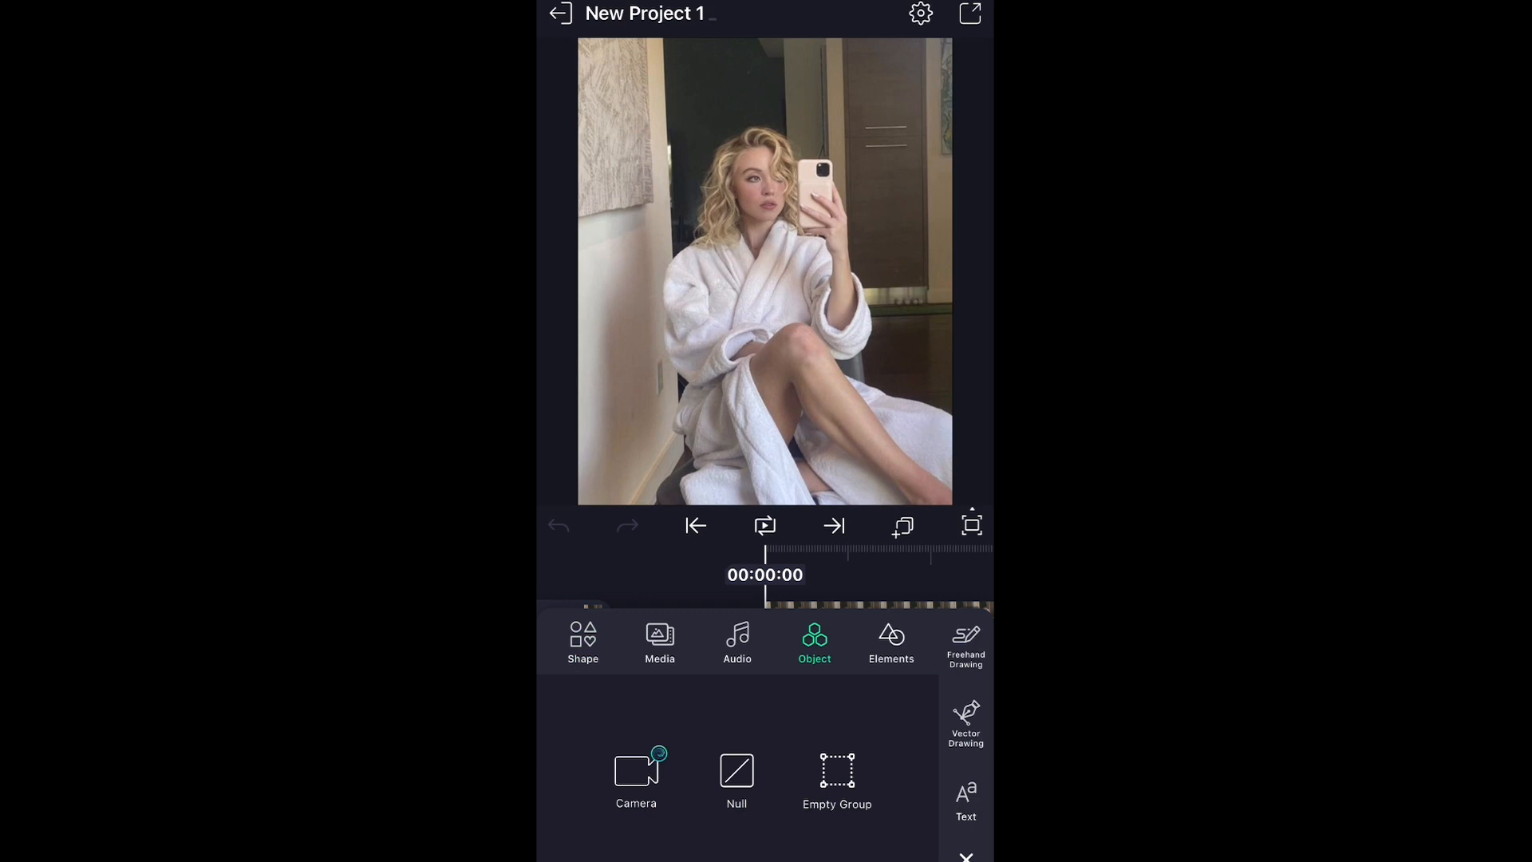
{"action": "left_click", "coordinate": [836, 771]}
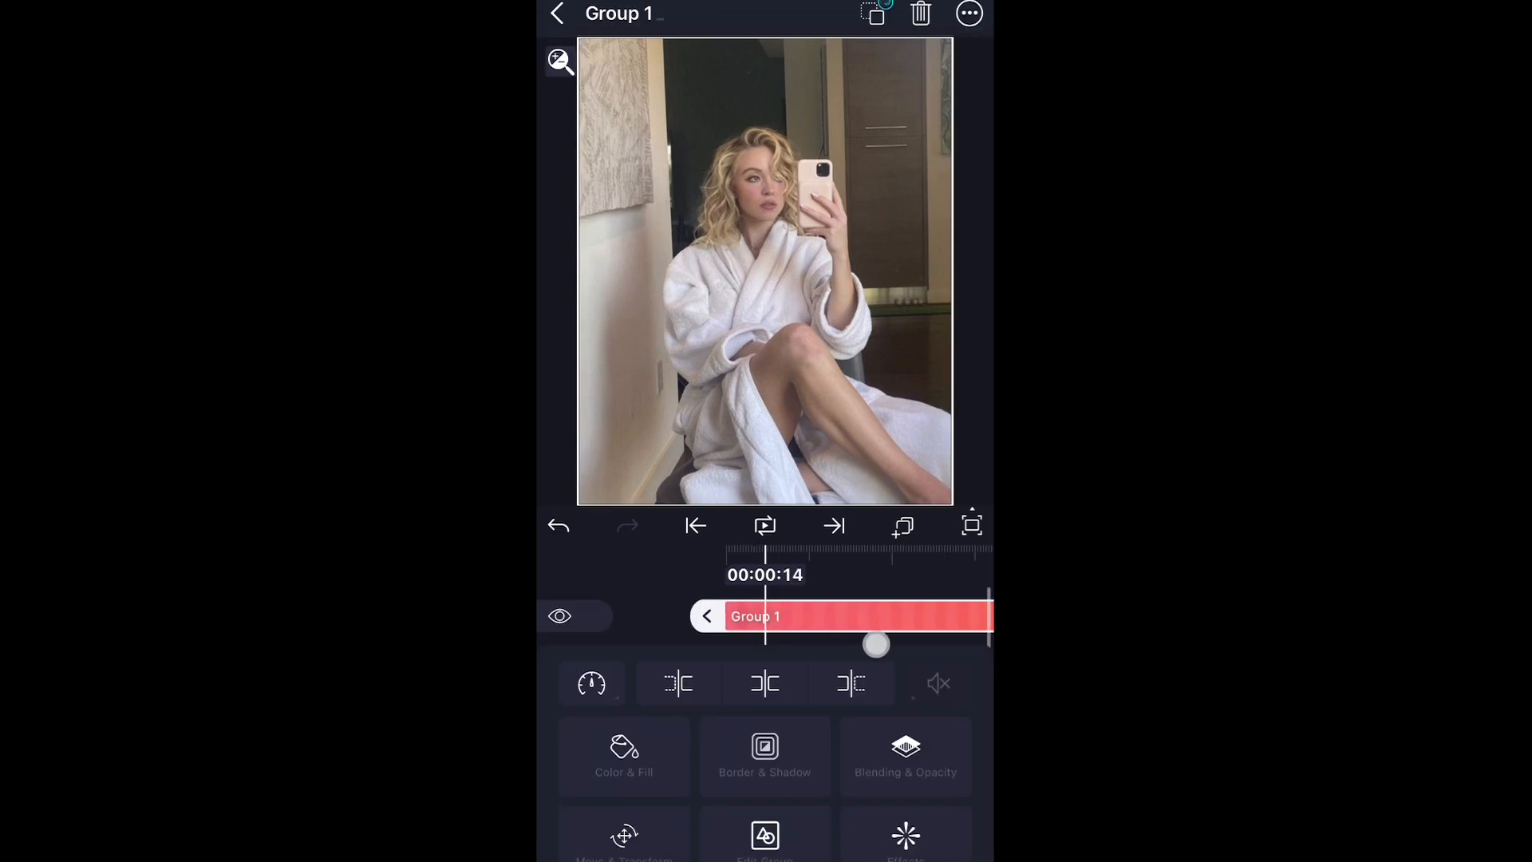
{"action": "left_click", "coordinate": [695, 526]}
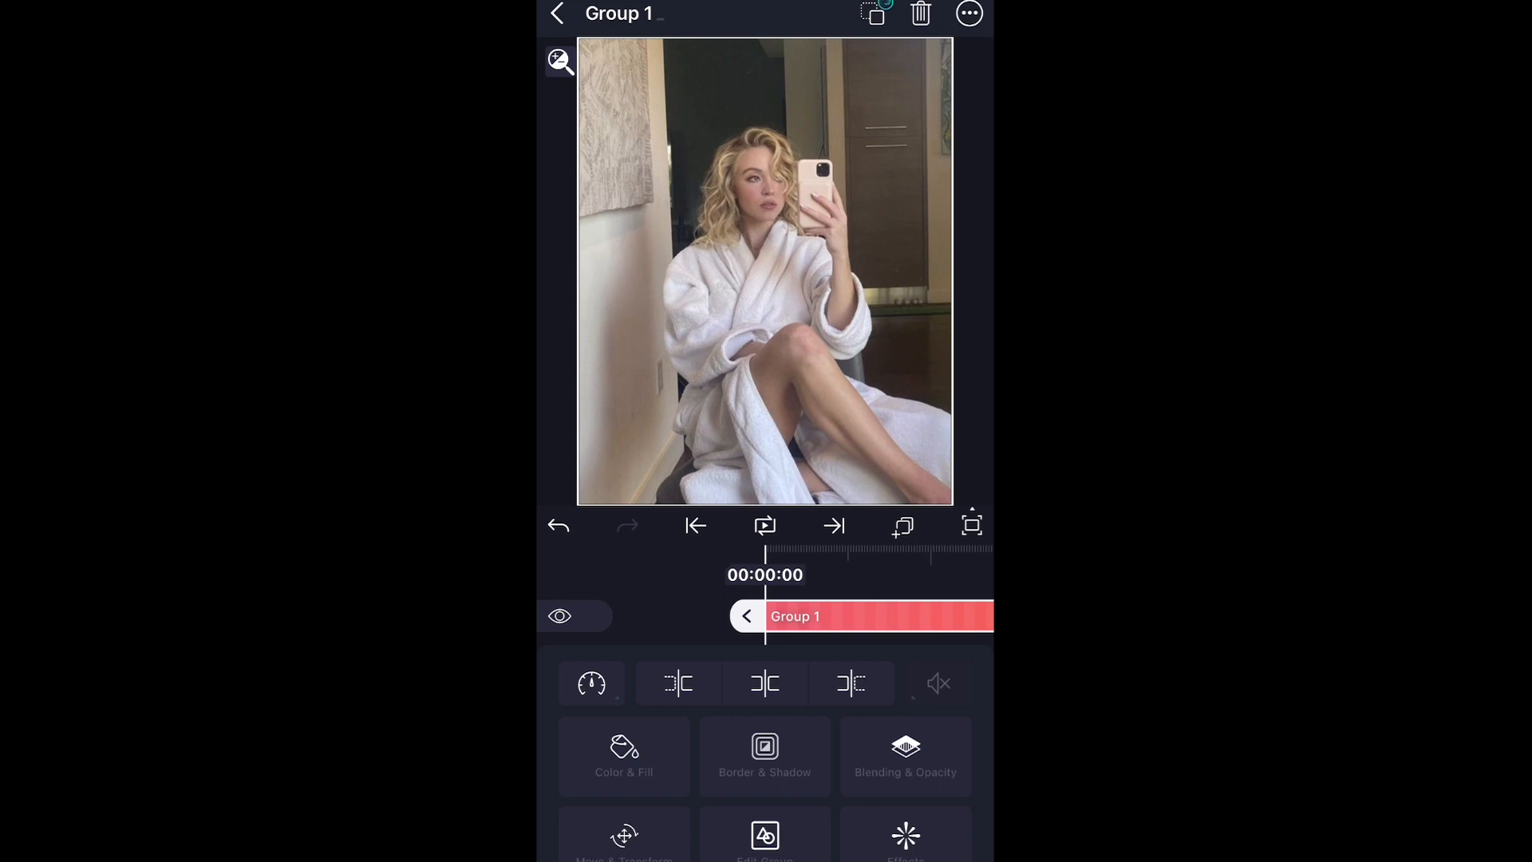
{"action": "left_click", "coordinate": [919, 13]}
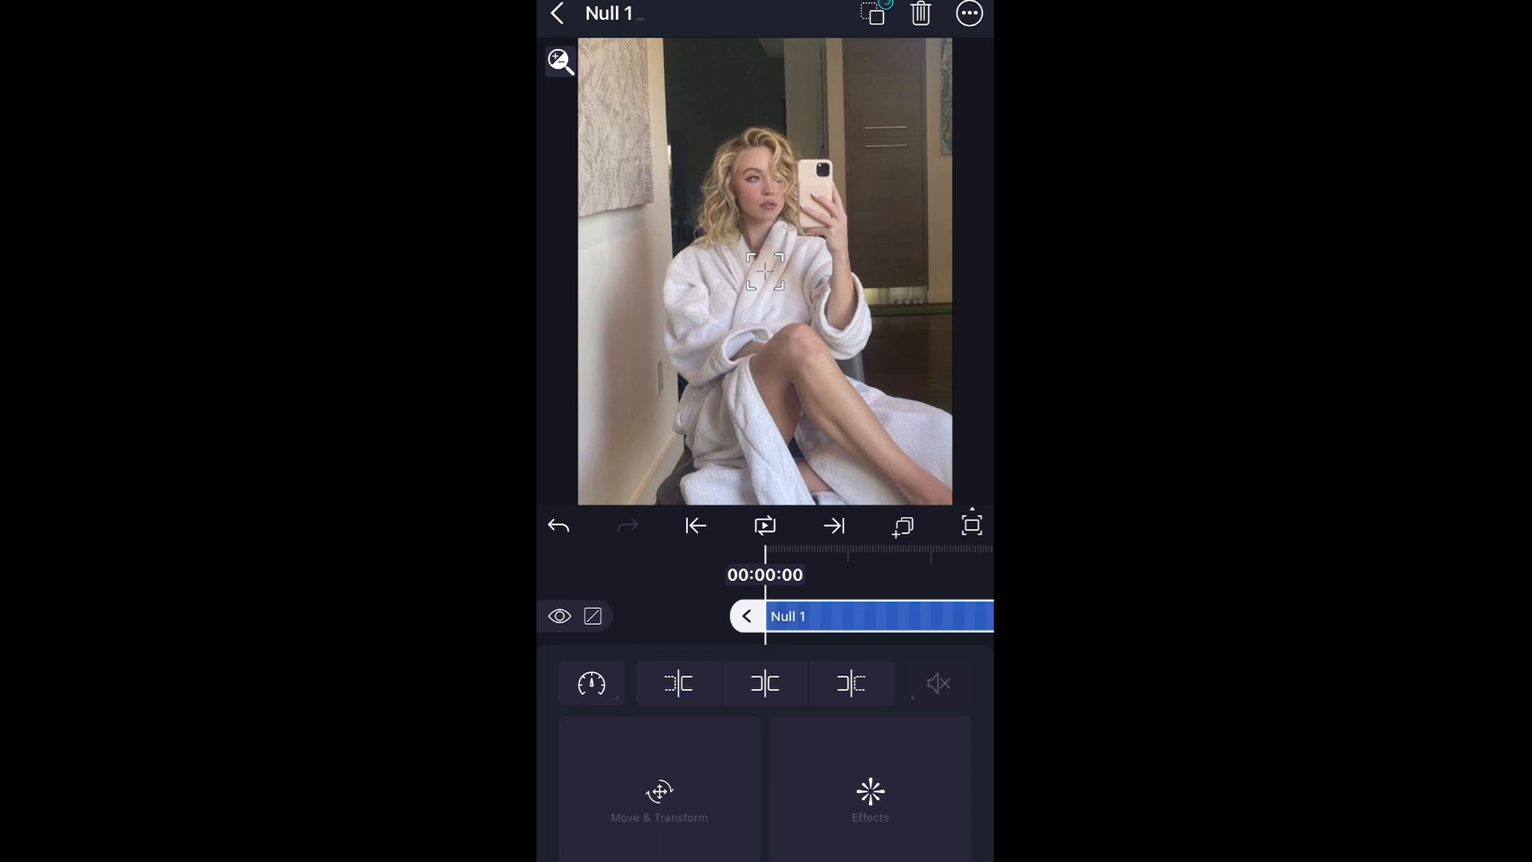
{"action": "left_click", "coordinate": [869, 798]}
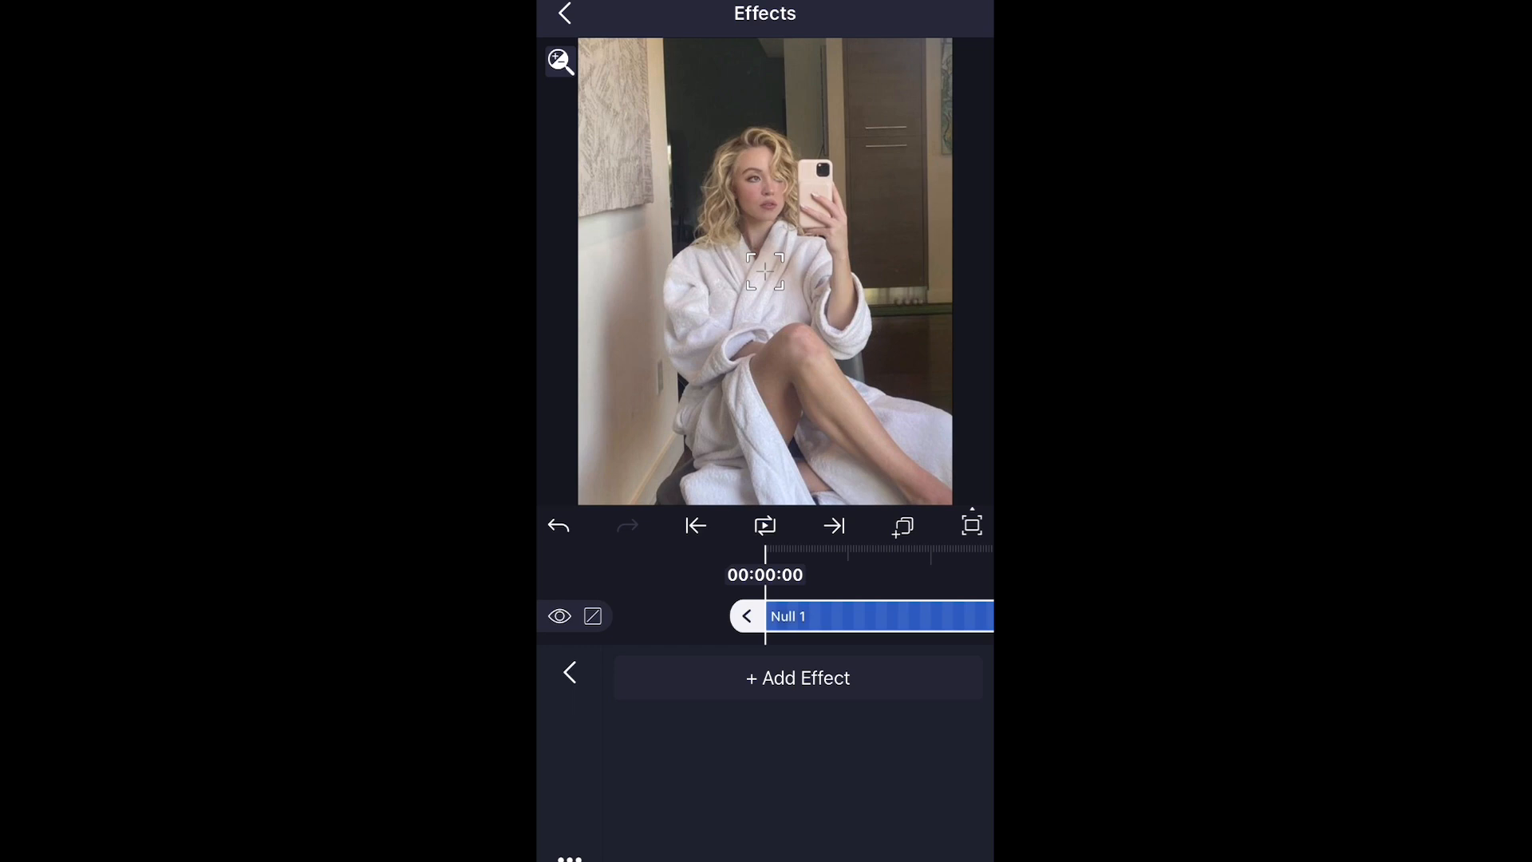
{"action": "left_click", "coordinate": [563, 12]}
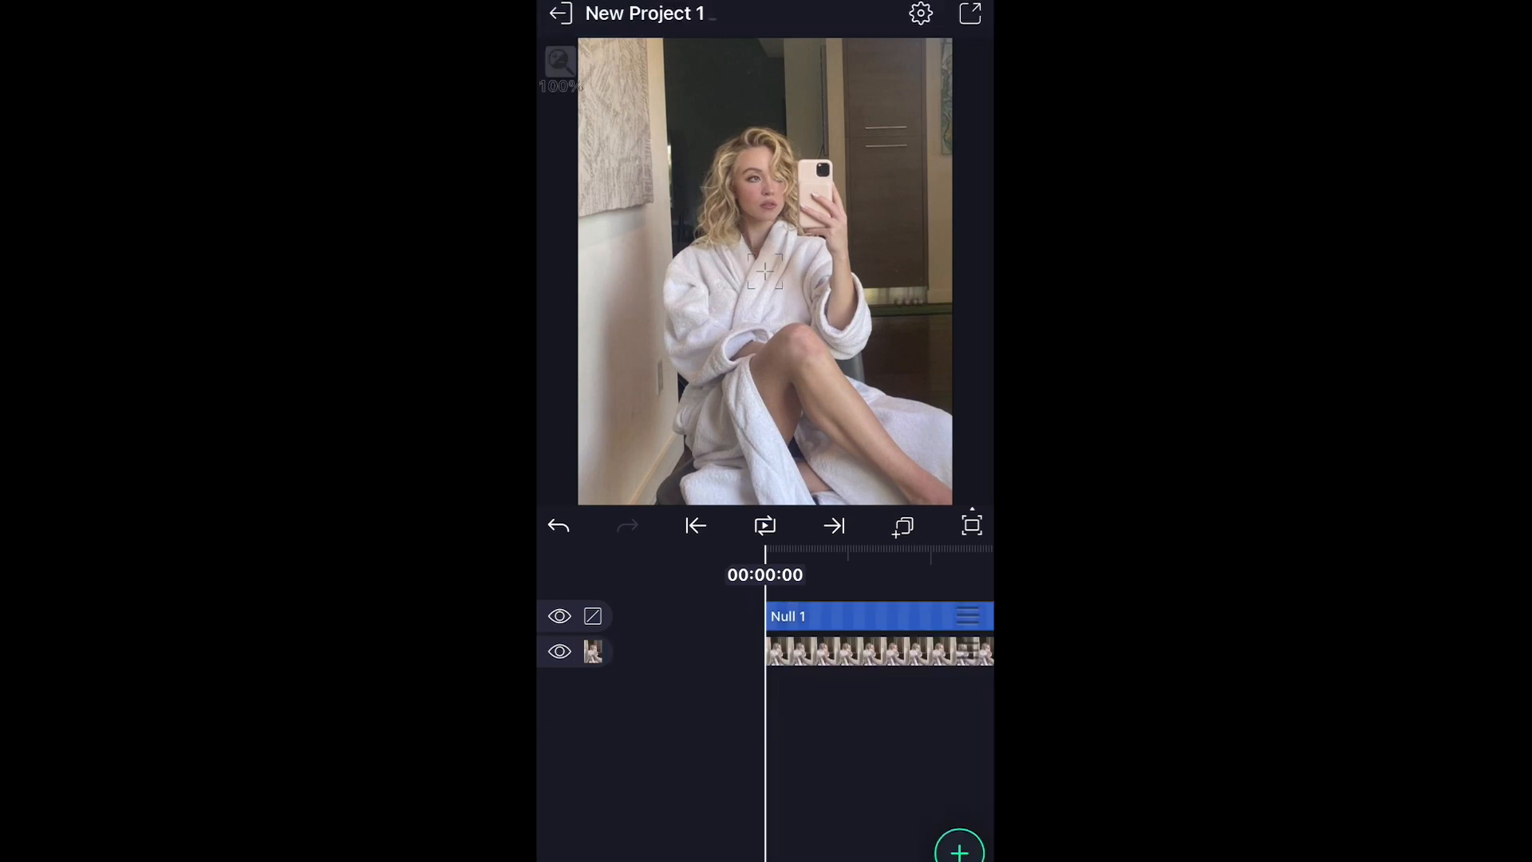
{"action": "left_click", "coordinate": [879, 615]}
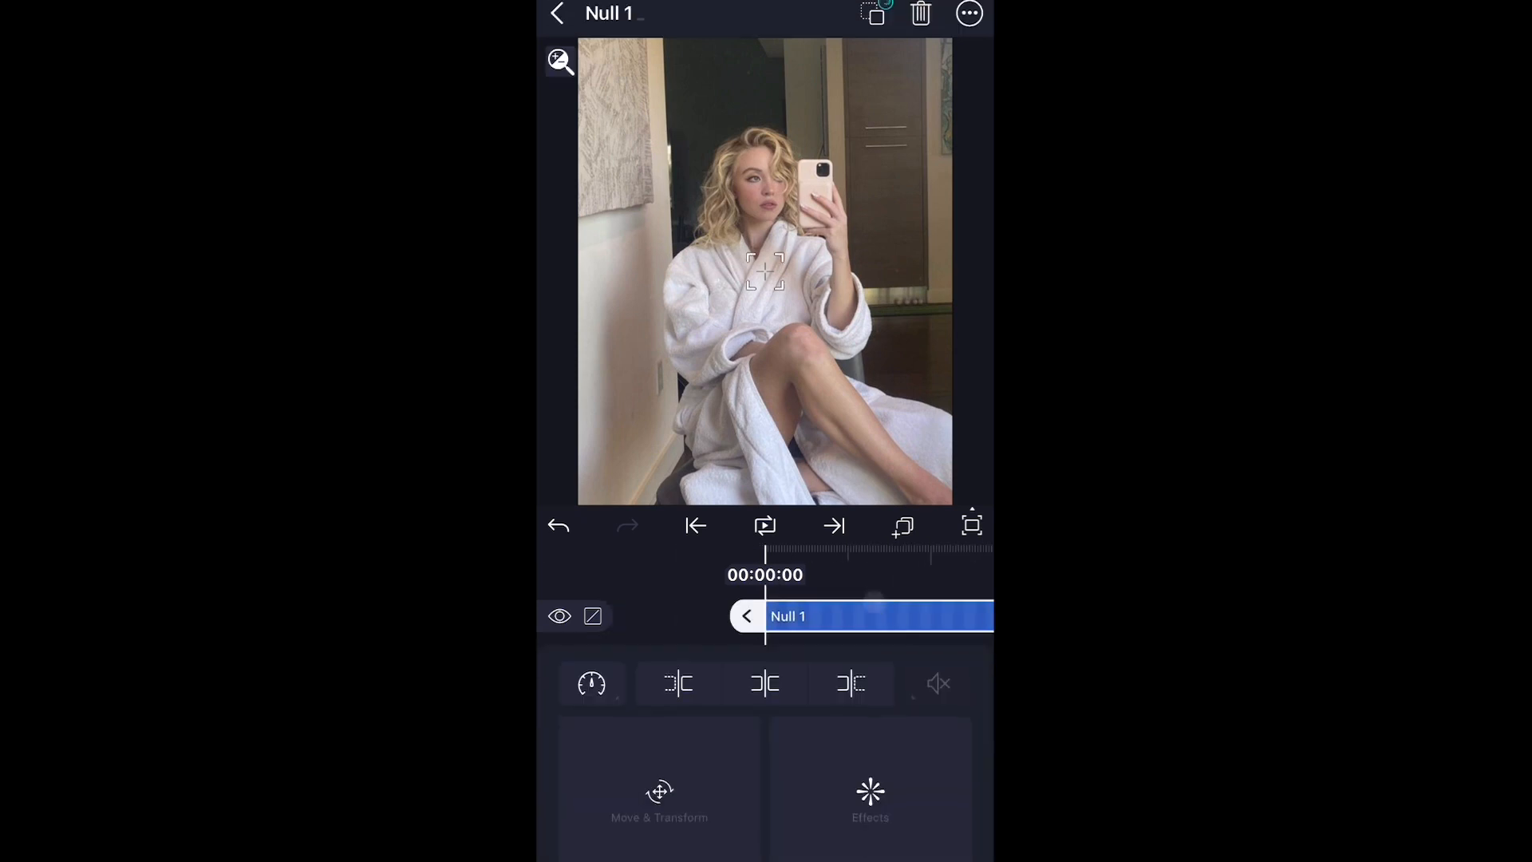
{"action": "left_click", "coordinate": [557, 13]}
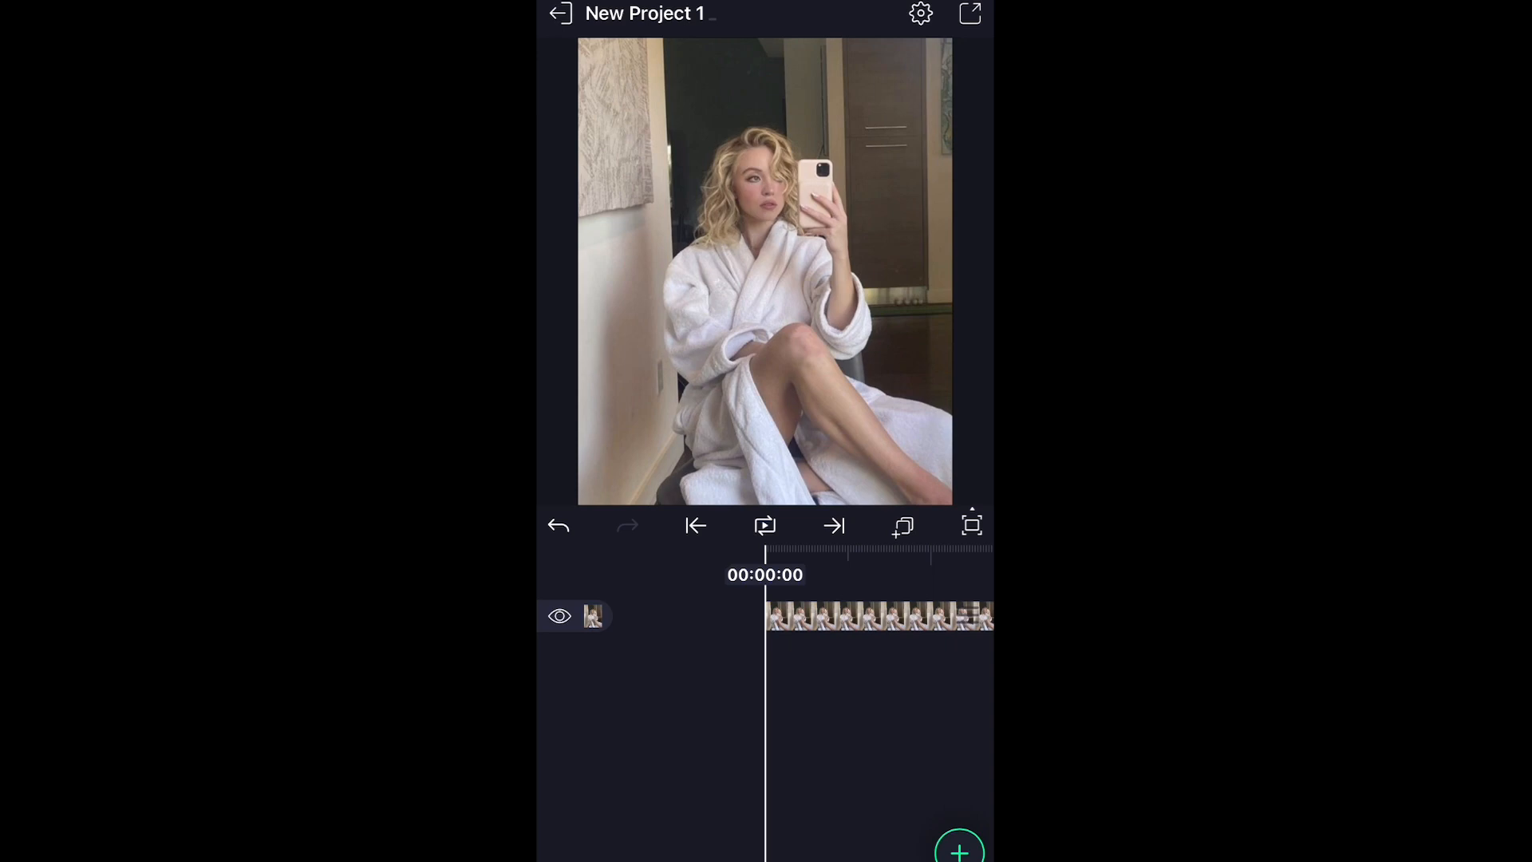
Return to the home feed and open the 4.0 post's Detailed Release Notes.
{"action": "left_click", "coordinate": [560, 12]}
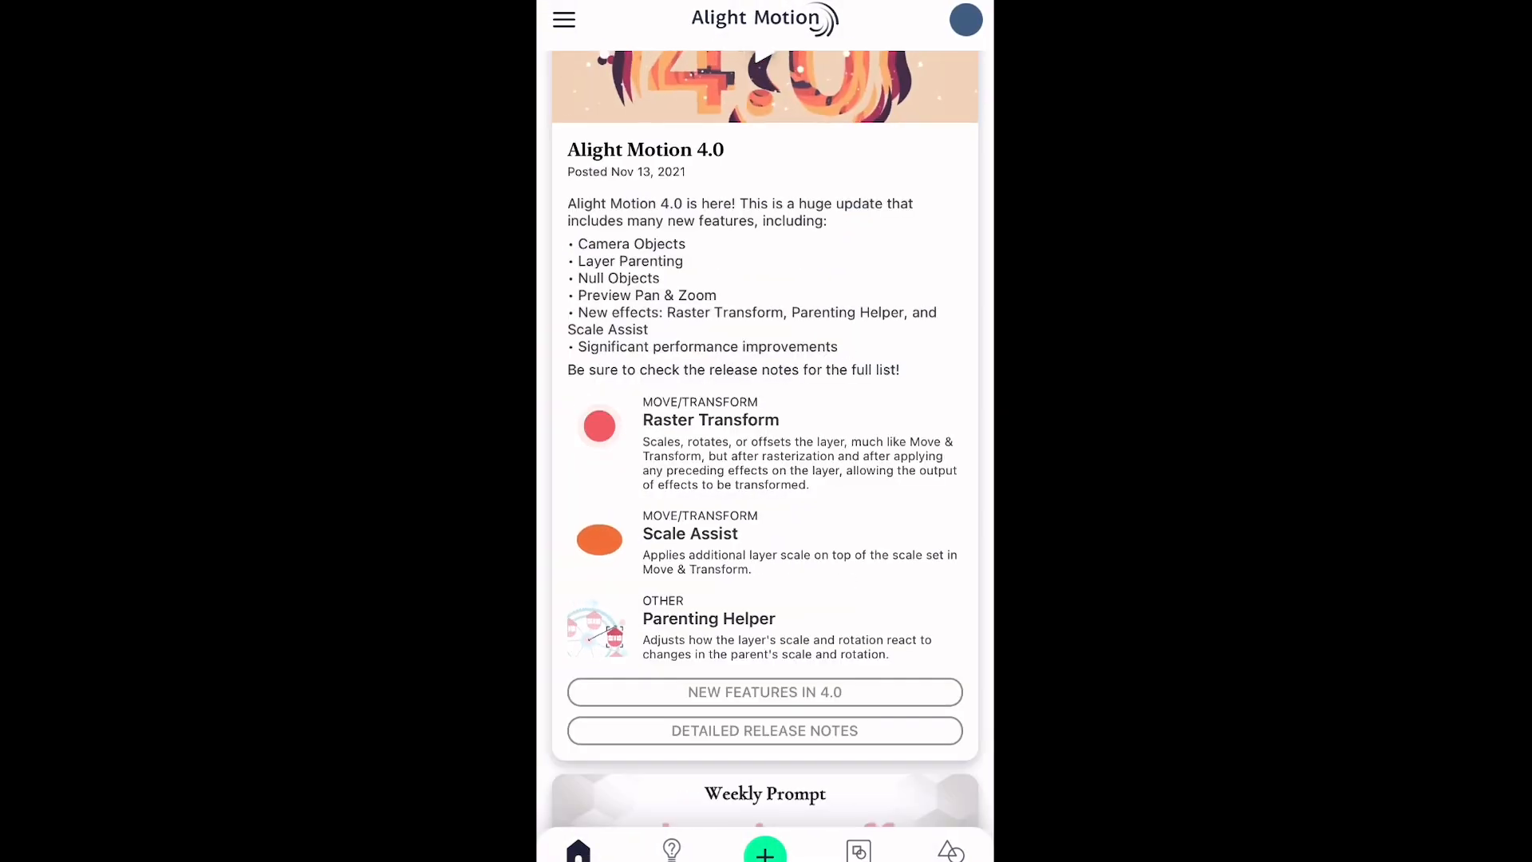
{"action": "left_click", "coordinate": [765, 730]}
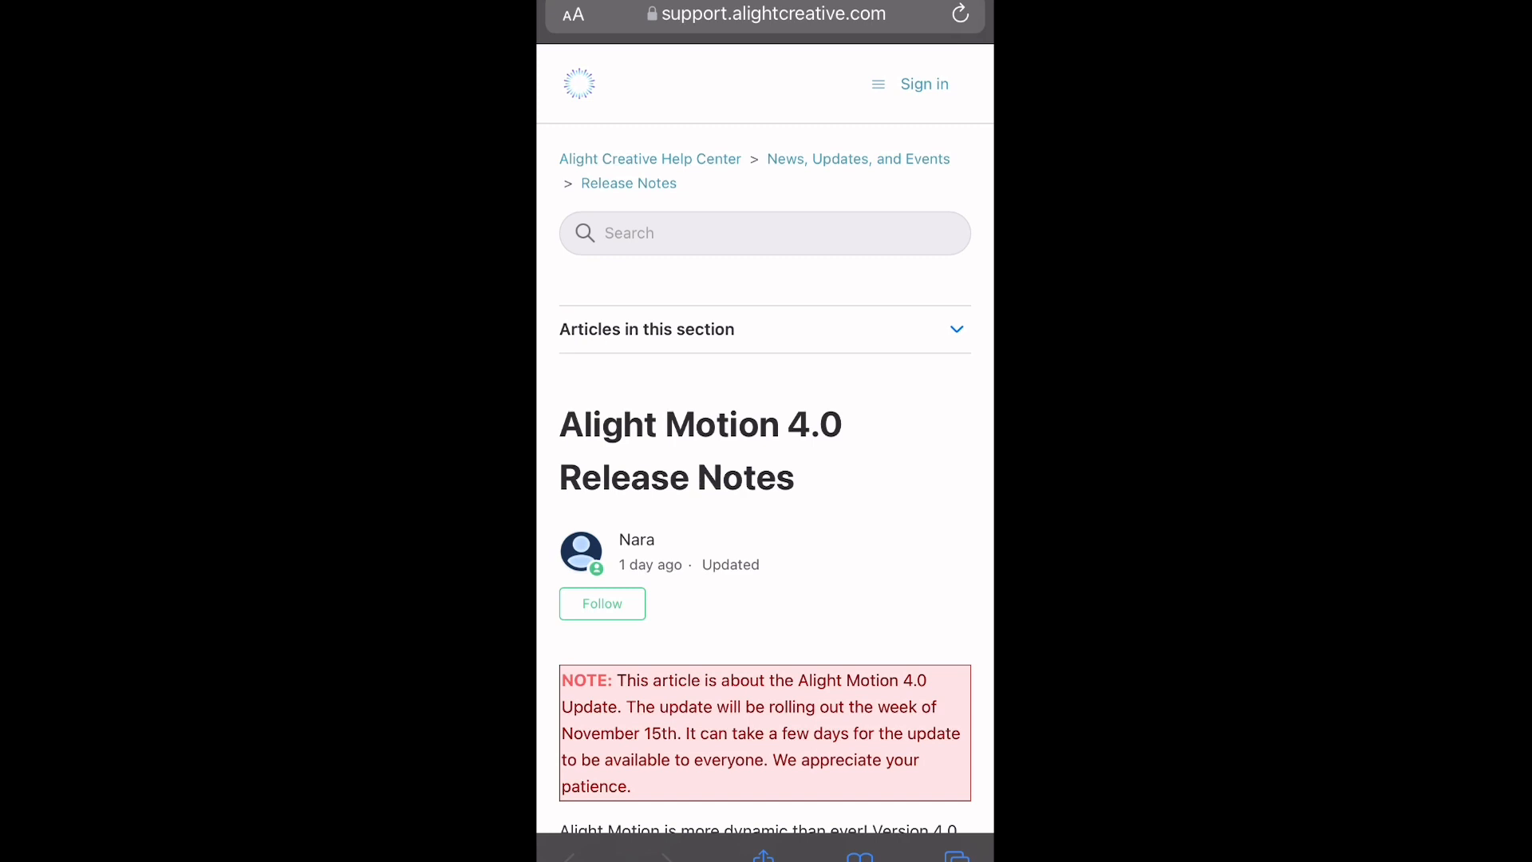
Scroll the 4.0 release notes down to the New Features contents list.
{"action": "scroll", "scroll_direction": "down", "scroll_amount": 3}
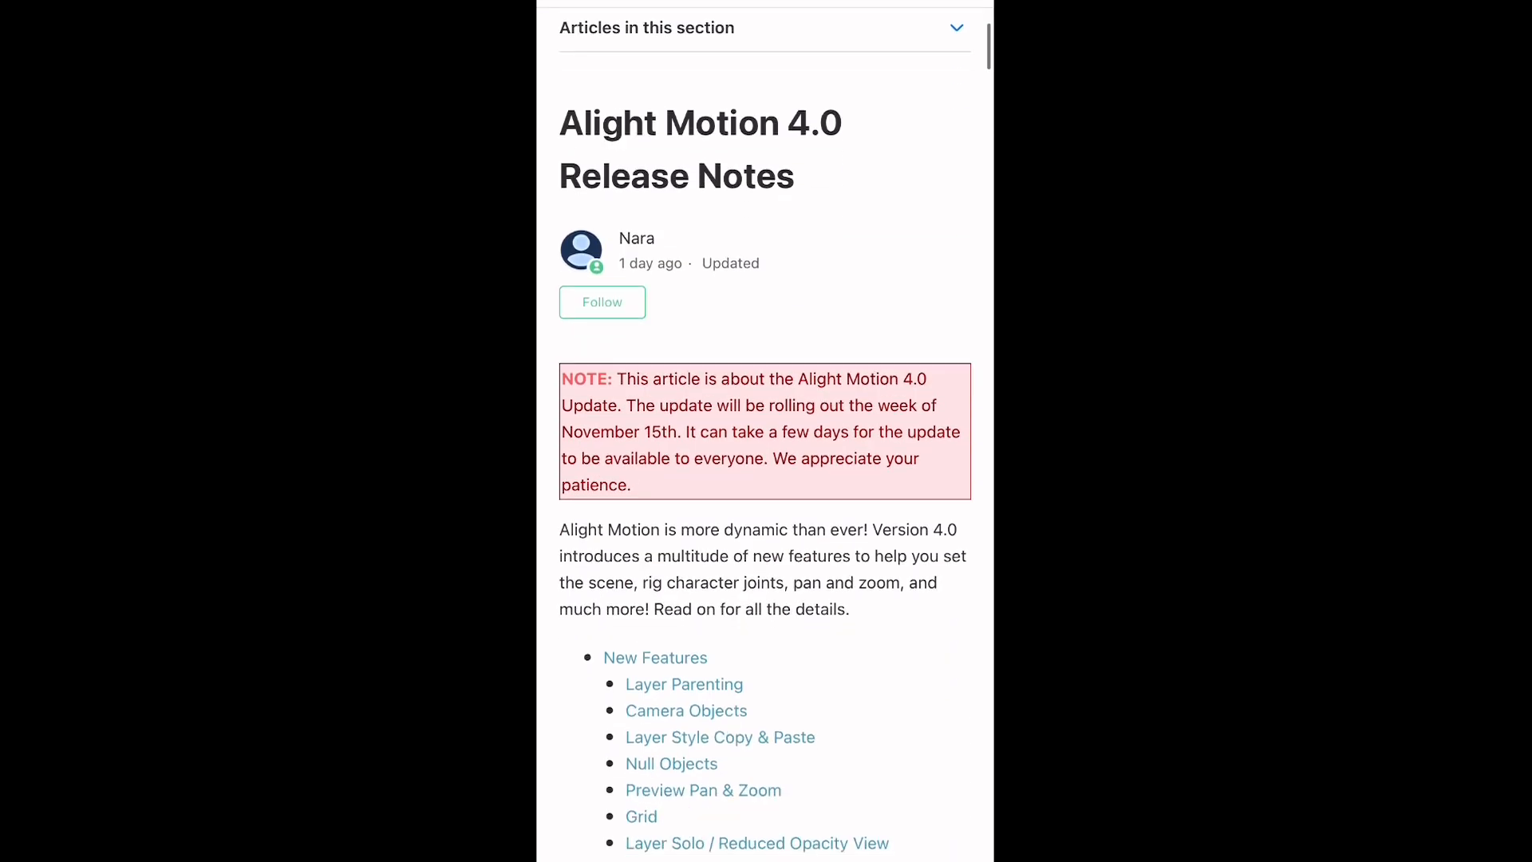